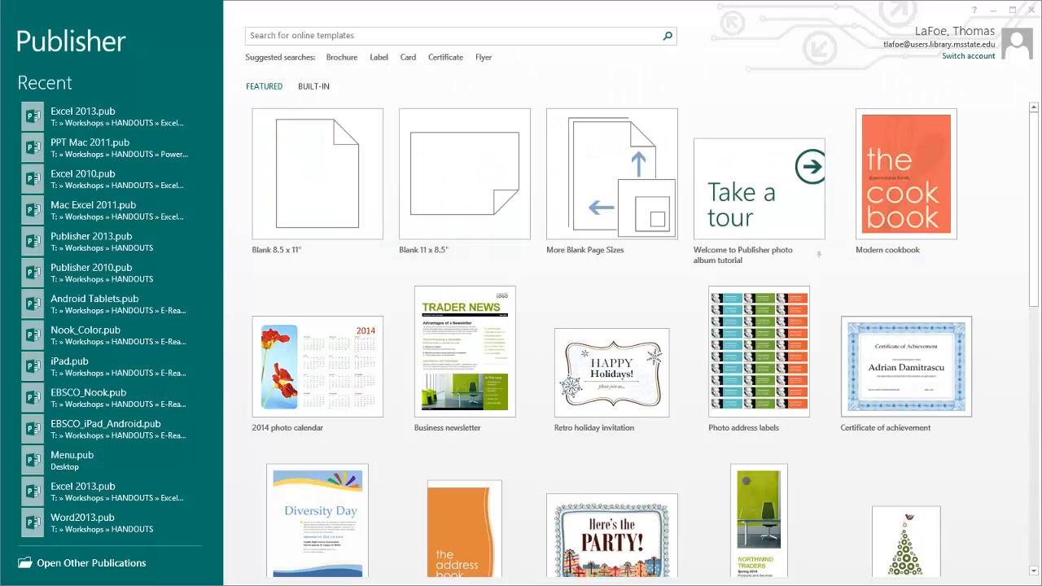
mouse_move(615, 318)
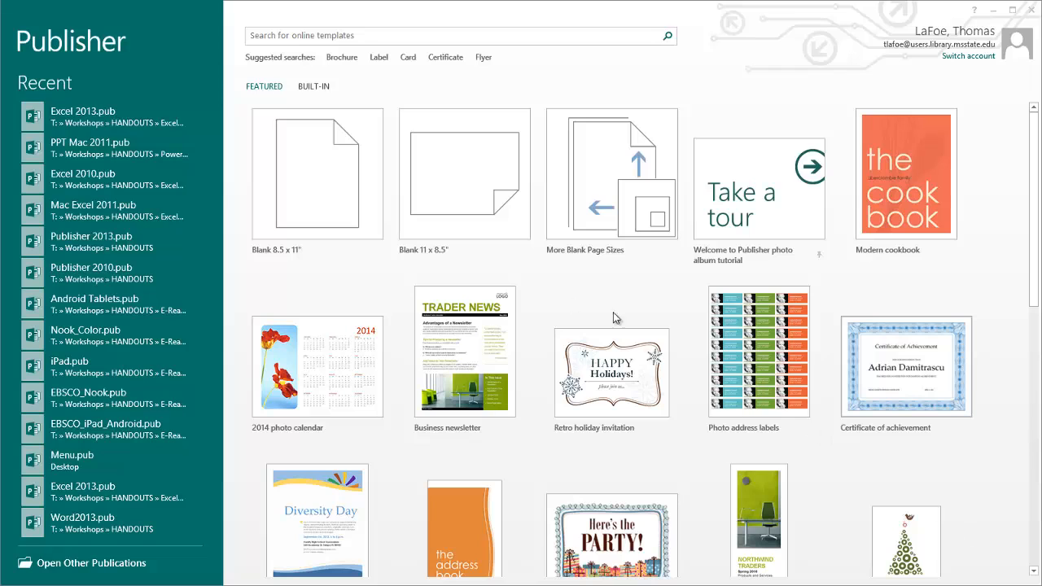
Start a new blank 8.5 x 11" publication from the start screen
left_click(315, 173)
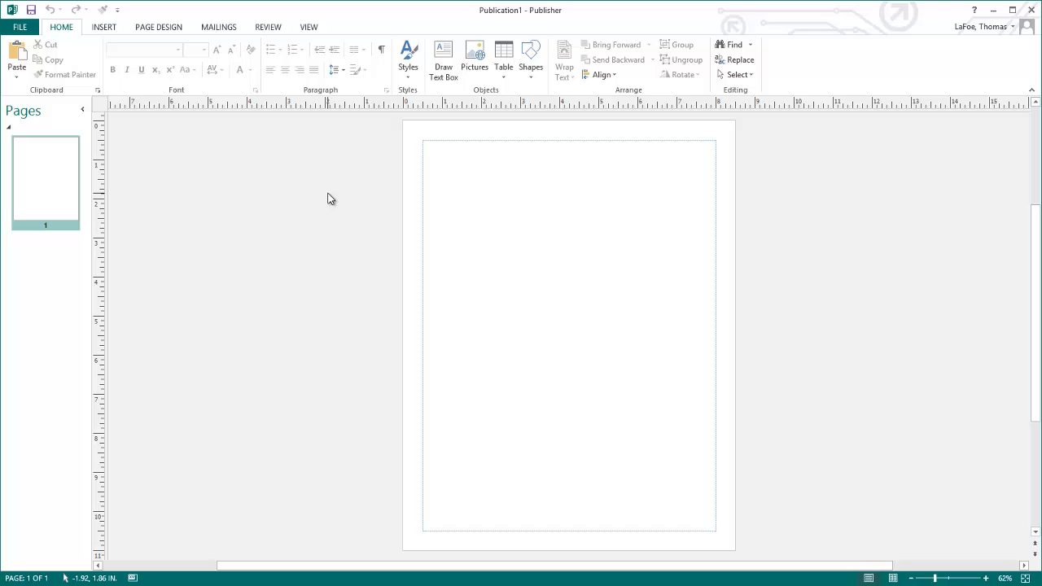
Set custom 0.25" margins and a 4-column grid guide with 0.167" spacing
left_click(158, 26)
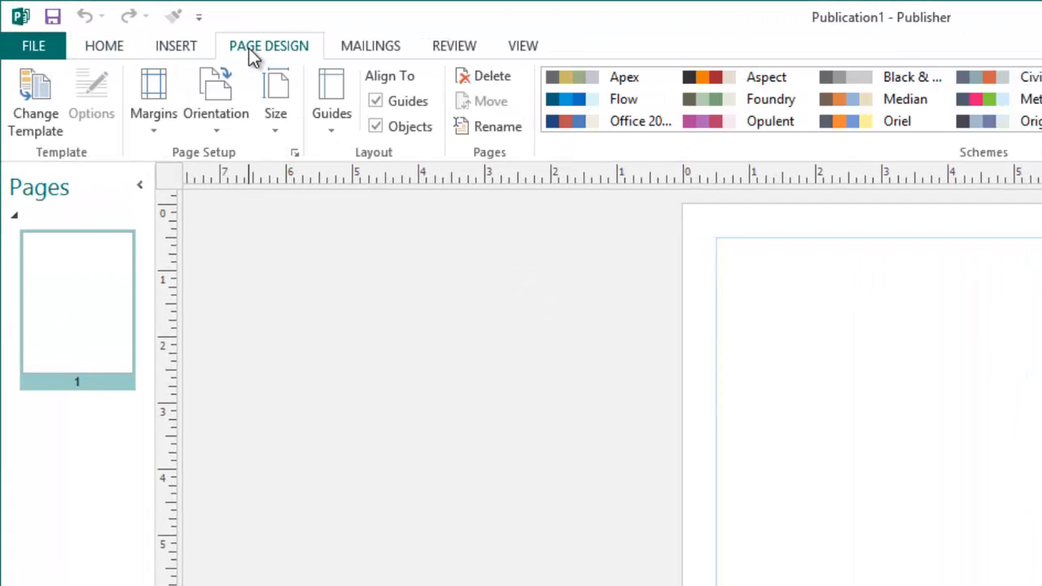
left_click(153, 97)
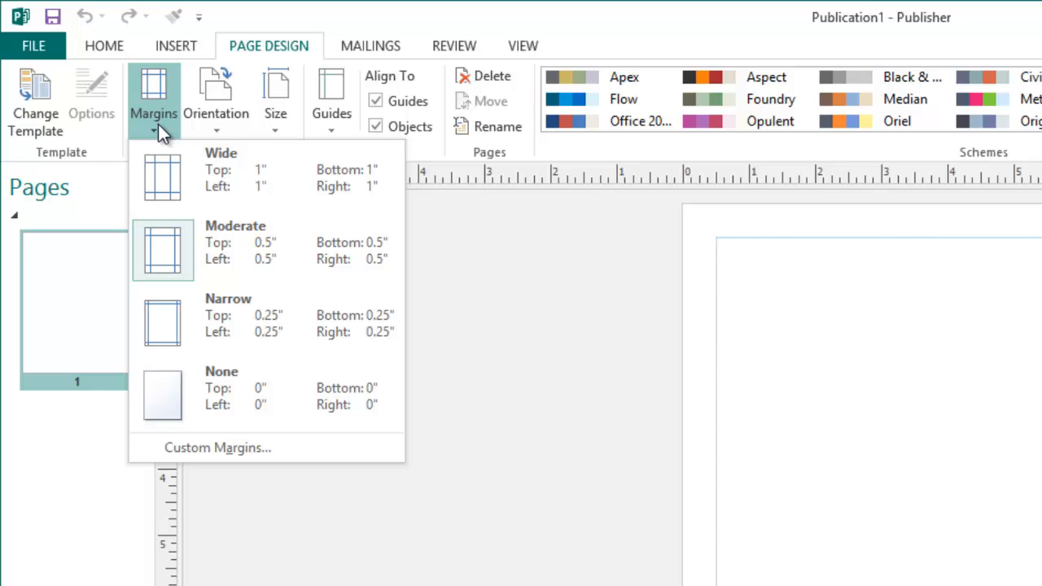
mouse_move(240, 247)
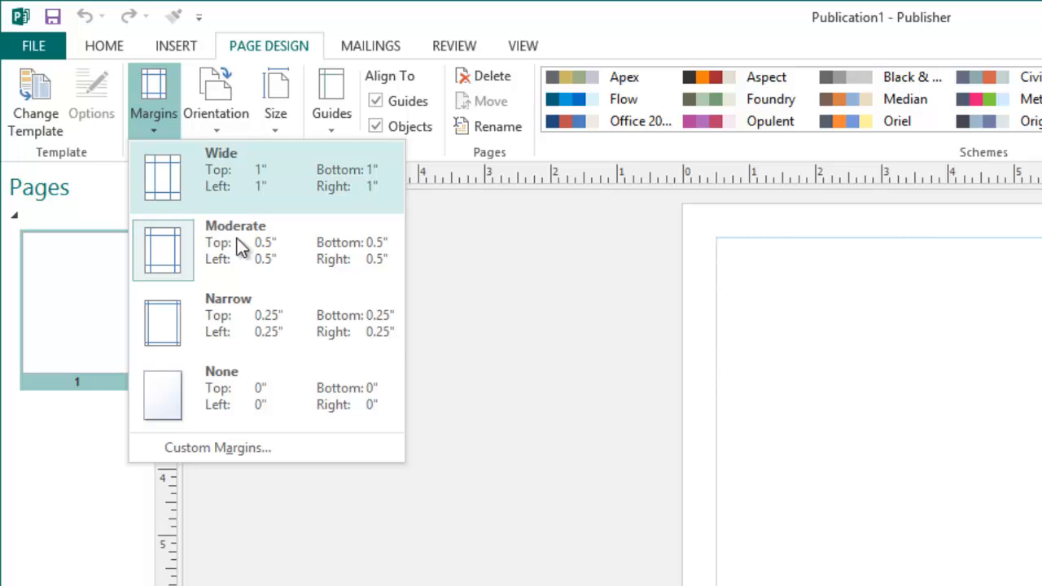
left_click(218, 448)
type(".25")
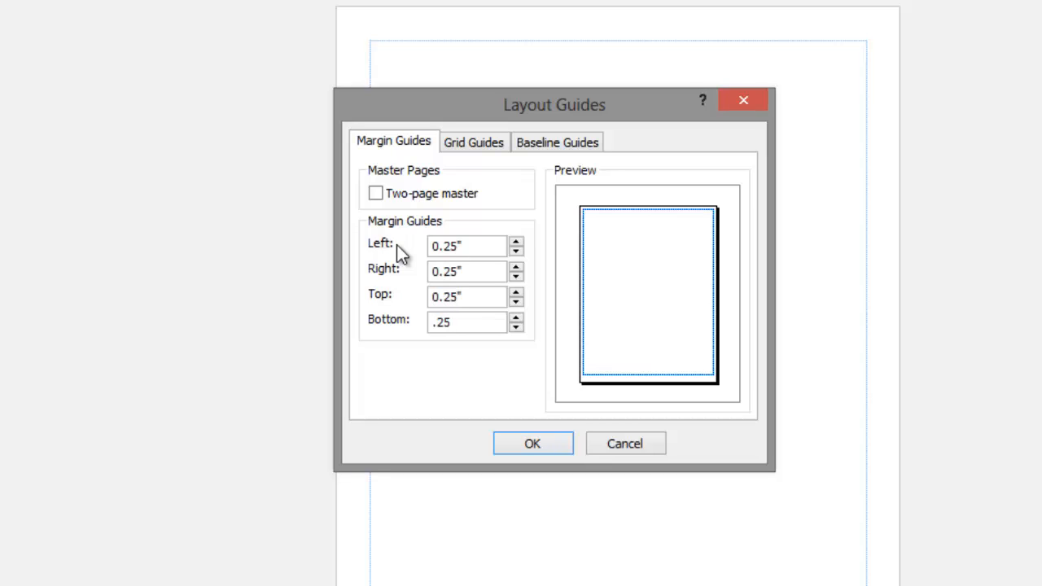
left_click(473, 141)
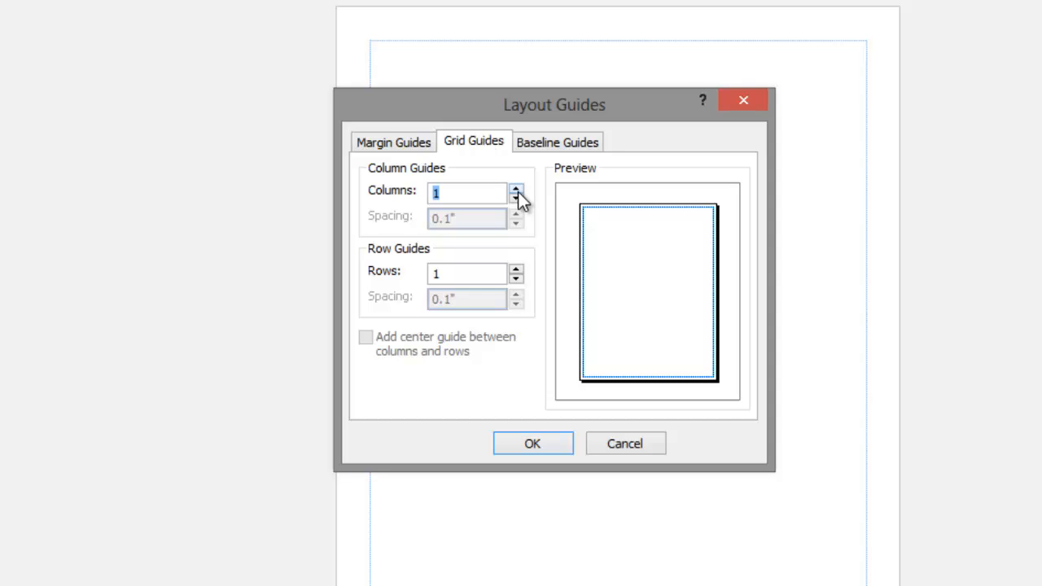
left_click(515, 189)
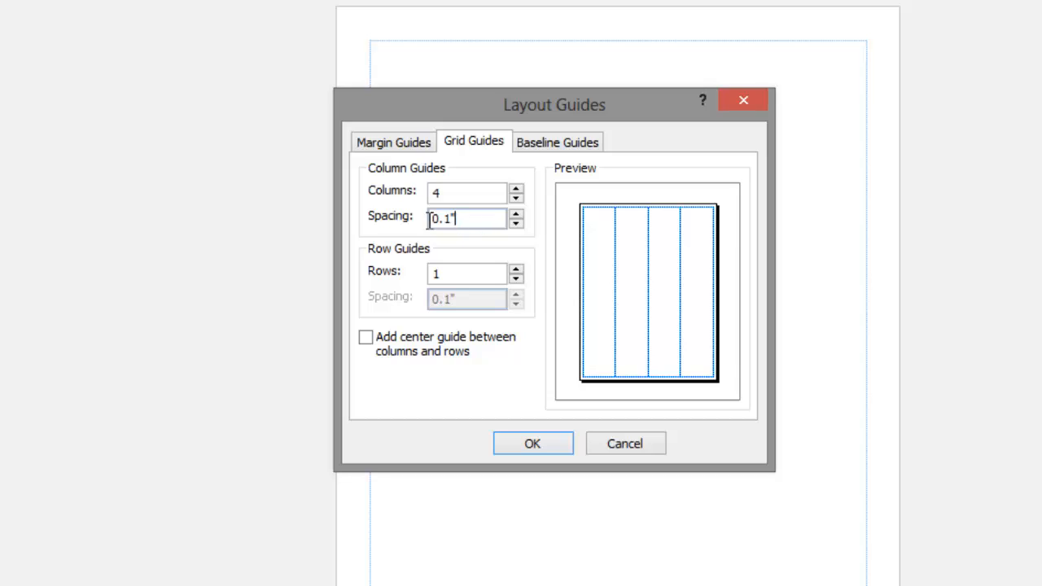
type(".167")
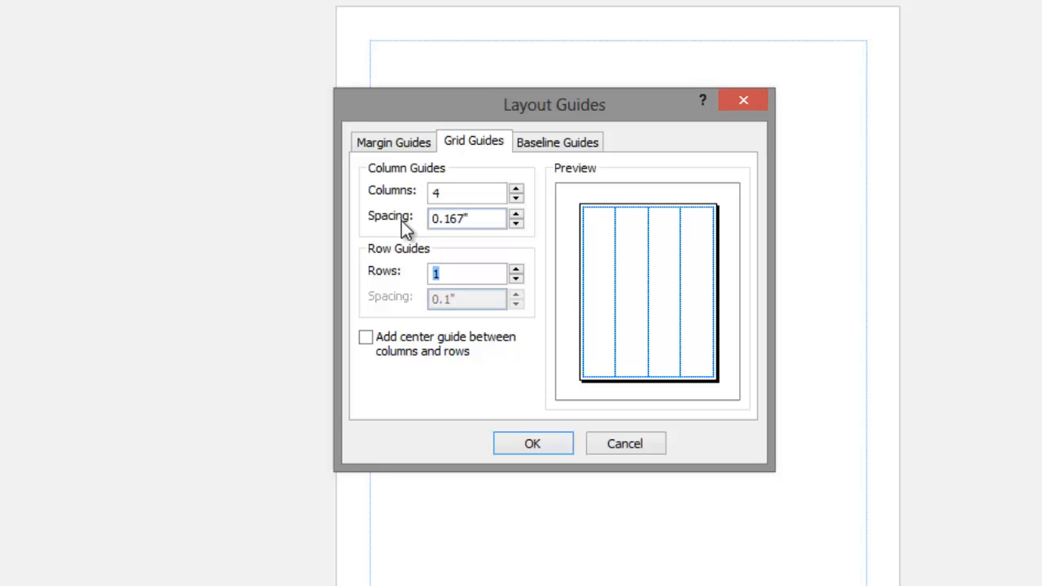
left_click(533, 443)
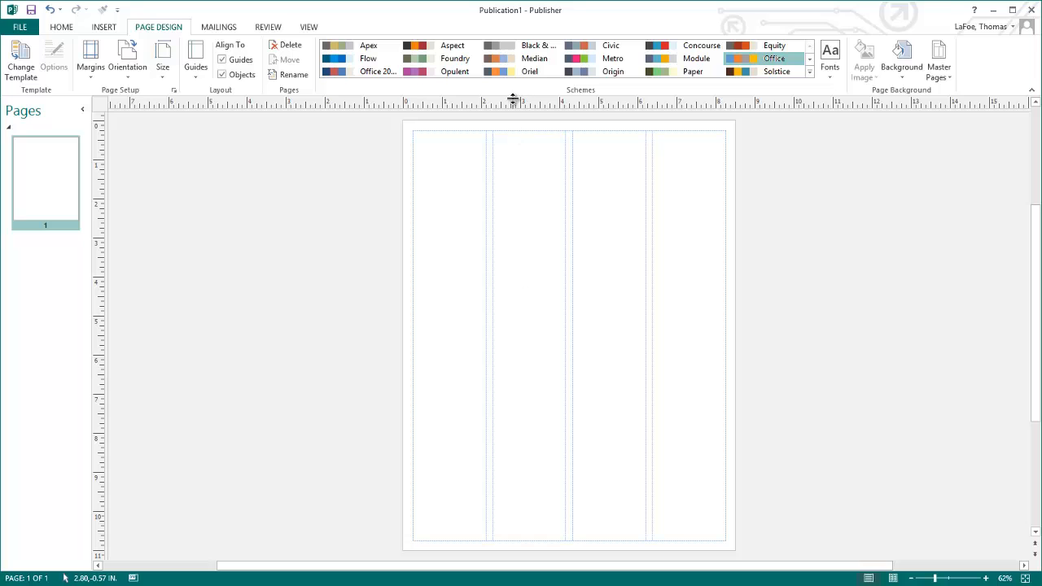
Drag a horizontal ruler guide near the page top and confirm its position
left_click_drag(512, 99, 513, 199)
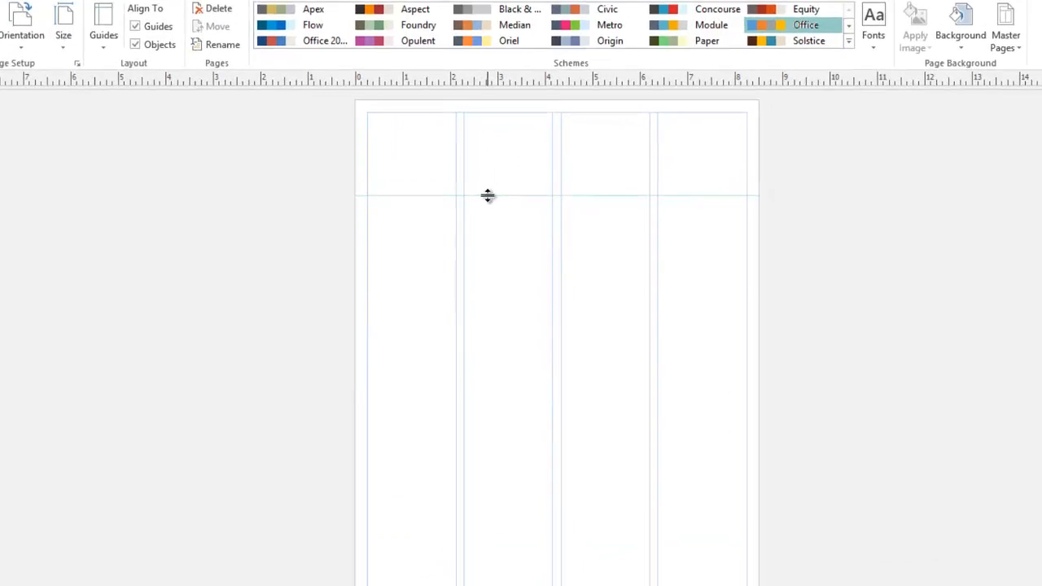
right_click(488, 196)
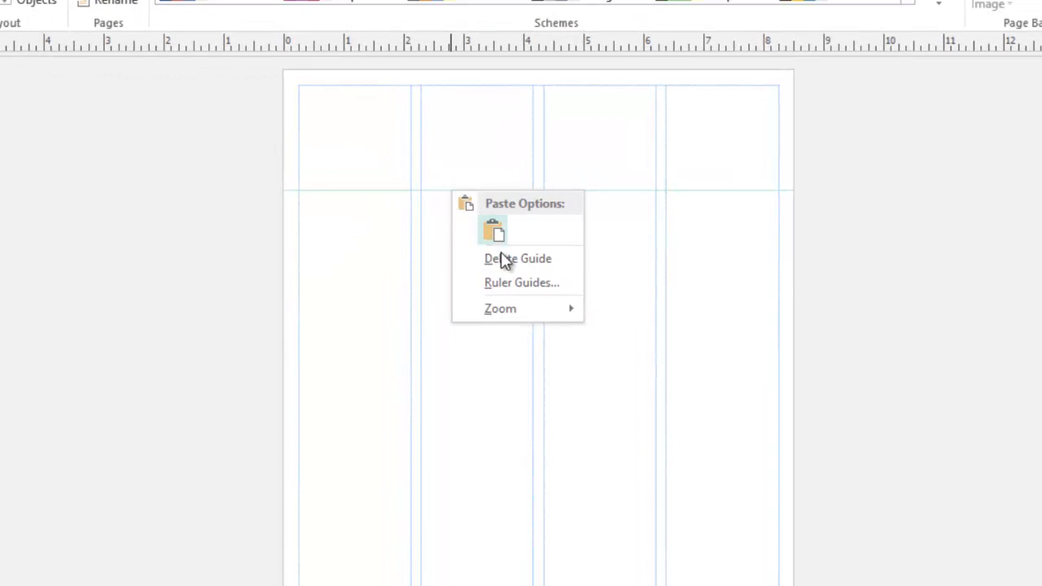
left_click(521, 284)
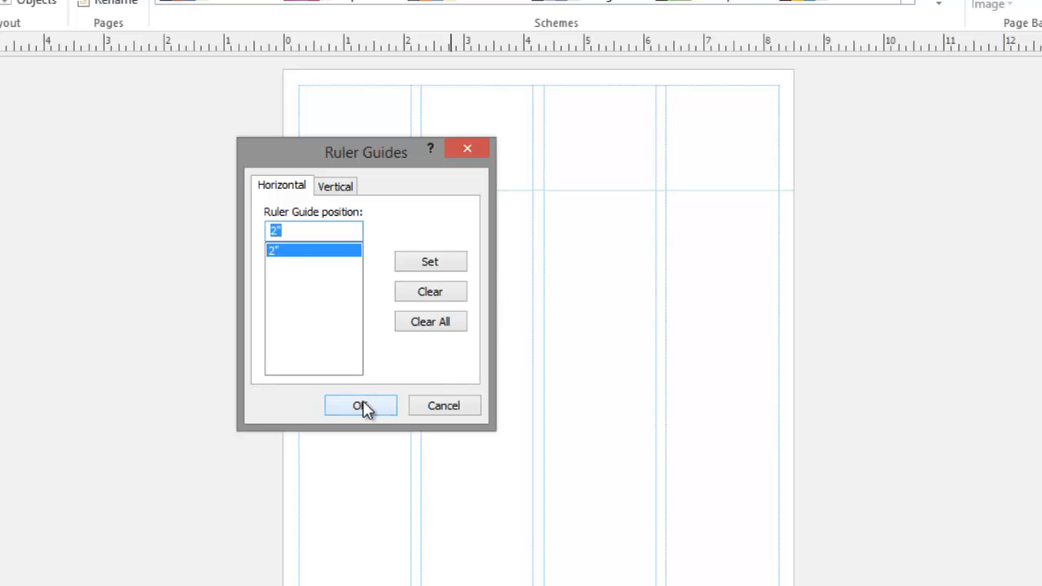
left_click(361, 405)
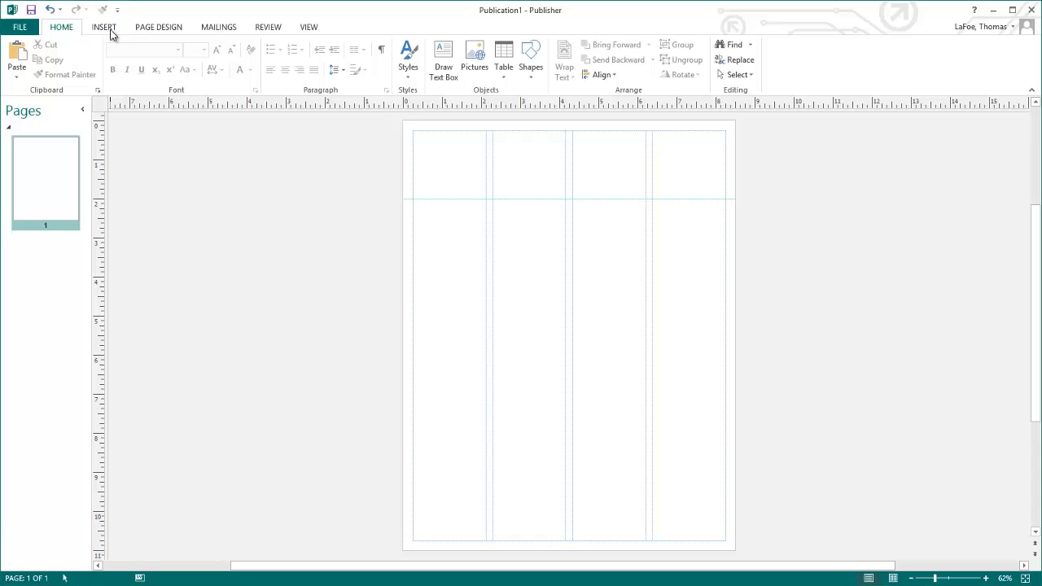
Insert logonewweboruniv.jpg and shrink it into the top-left column above the guide
left_click(105, 26)
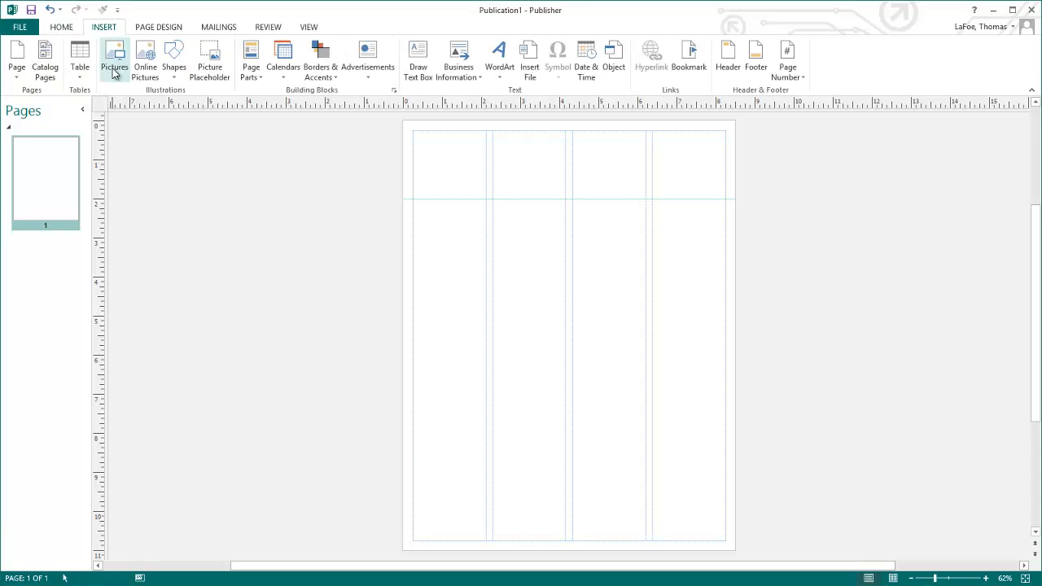
left_click(113, 52)
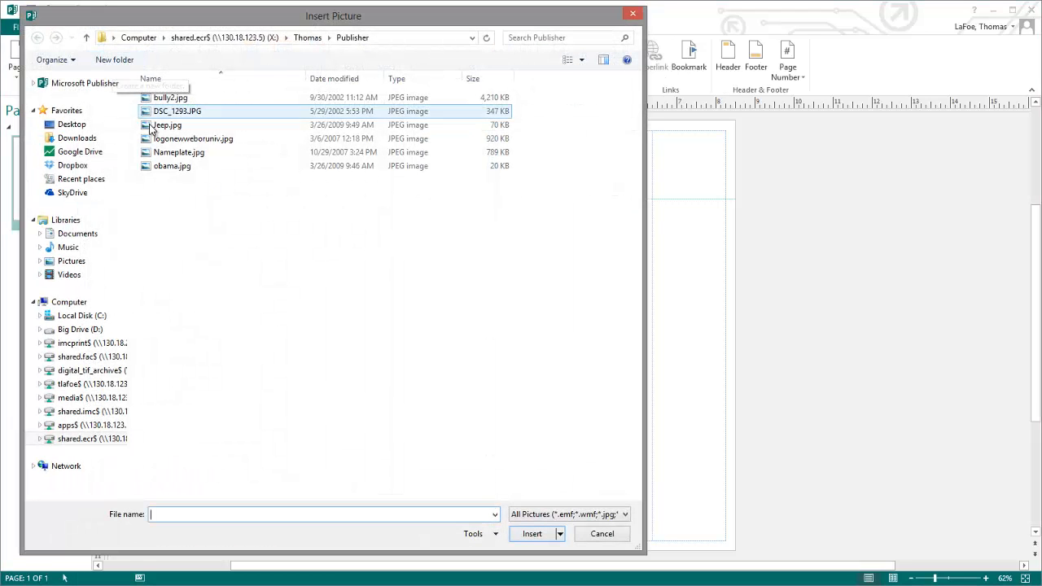
left_click(193, 138)
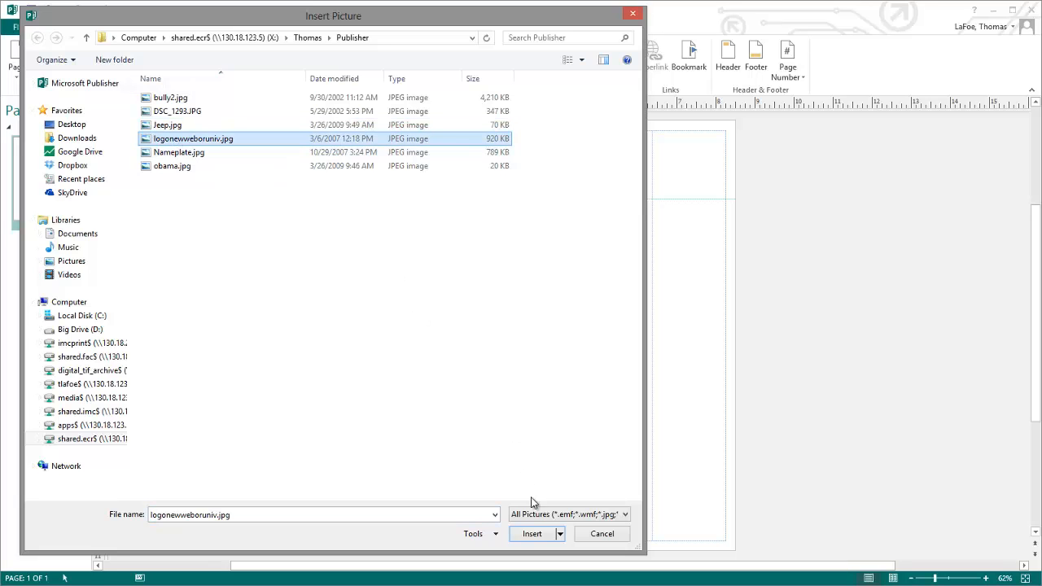
left_click(530, 534)
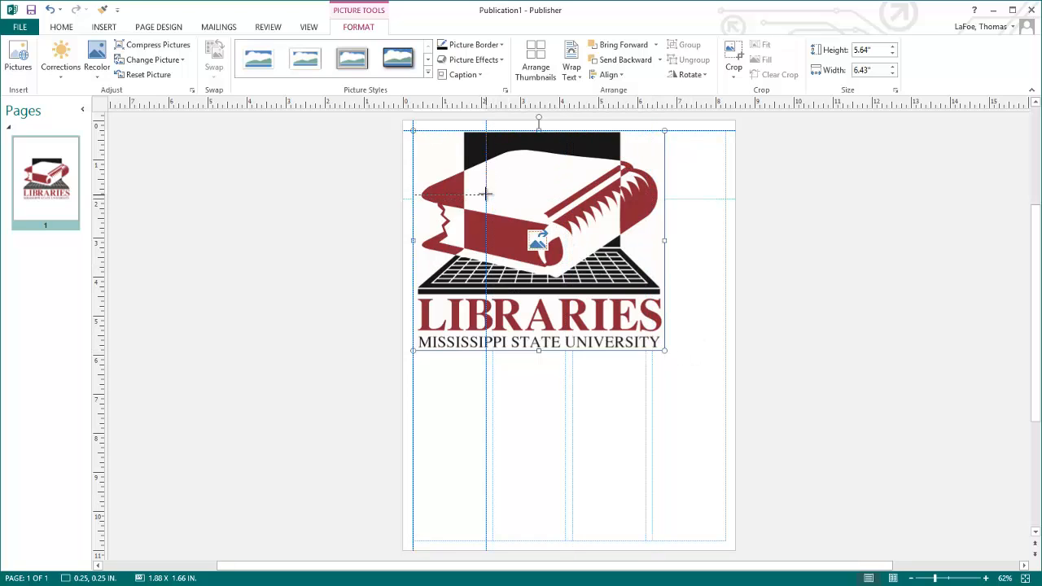
left_click_drag(664, 352, 485, 198)
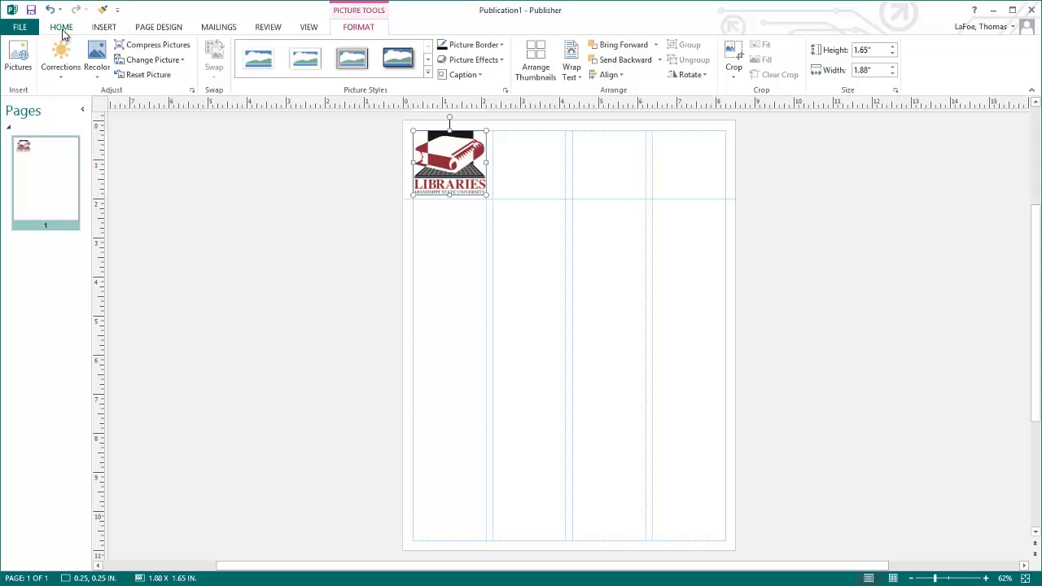
Draw a text box across columns 2–4 and enter NEWS in Elephant type
left_click(62, 26)
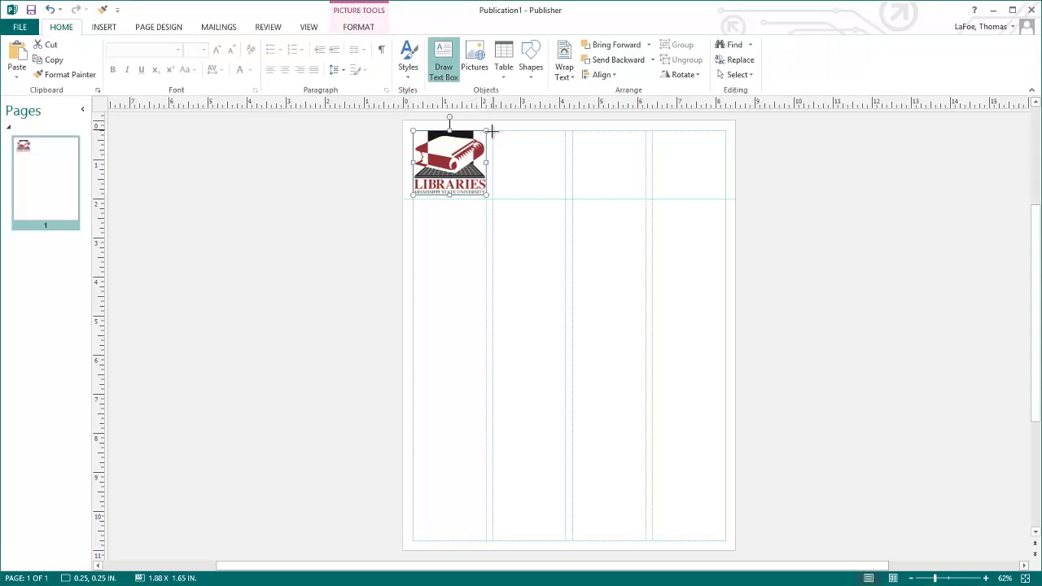
left_click_drag(492, 132, 680, 187)
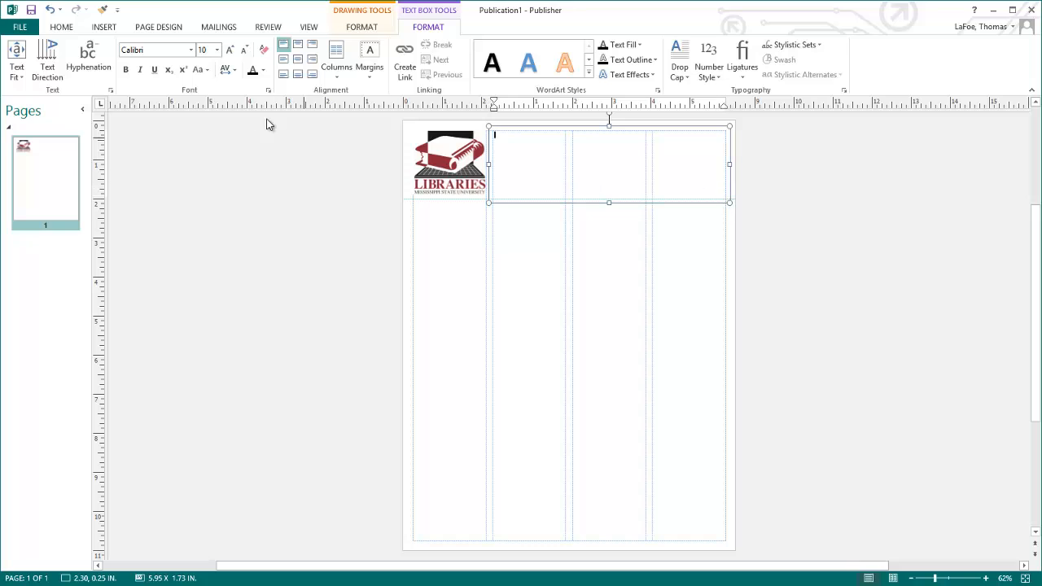
left_click(191, 48)
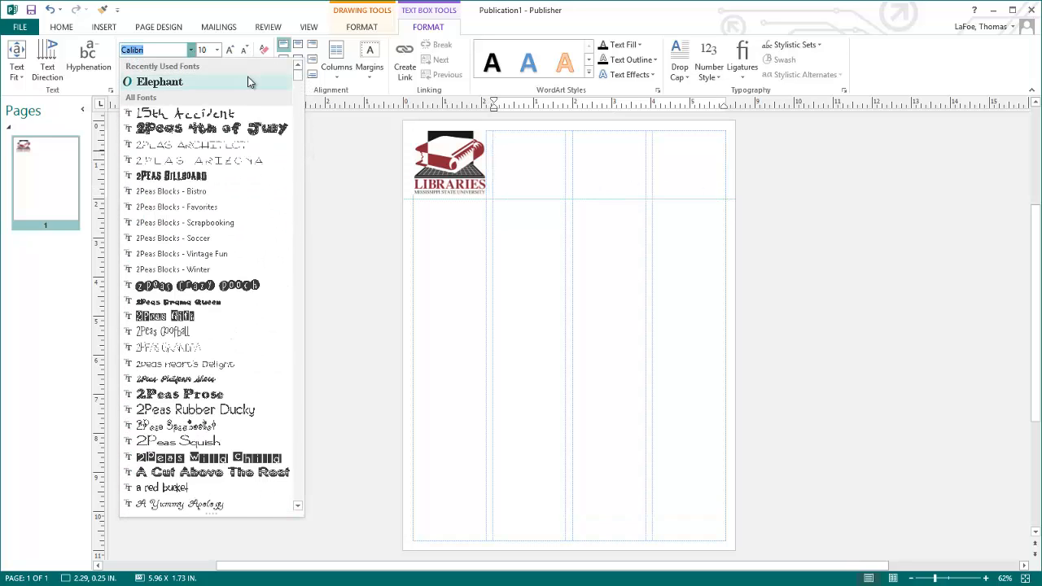
left_click(159, 82)
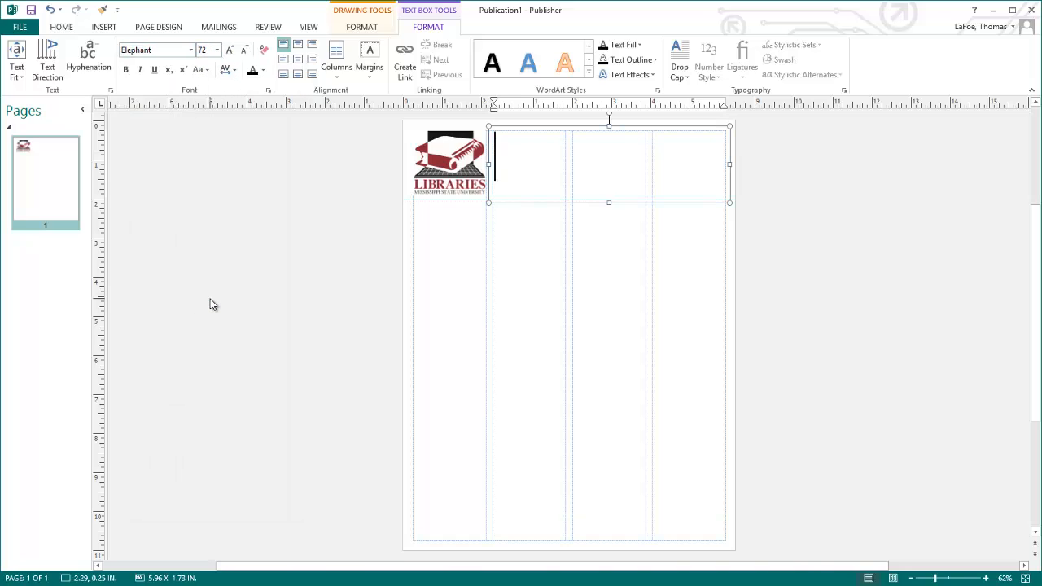
type("NE")
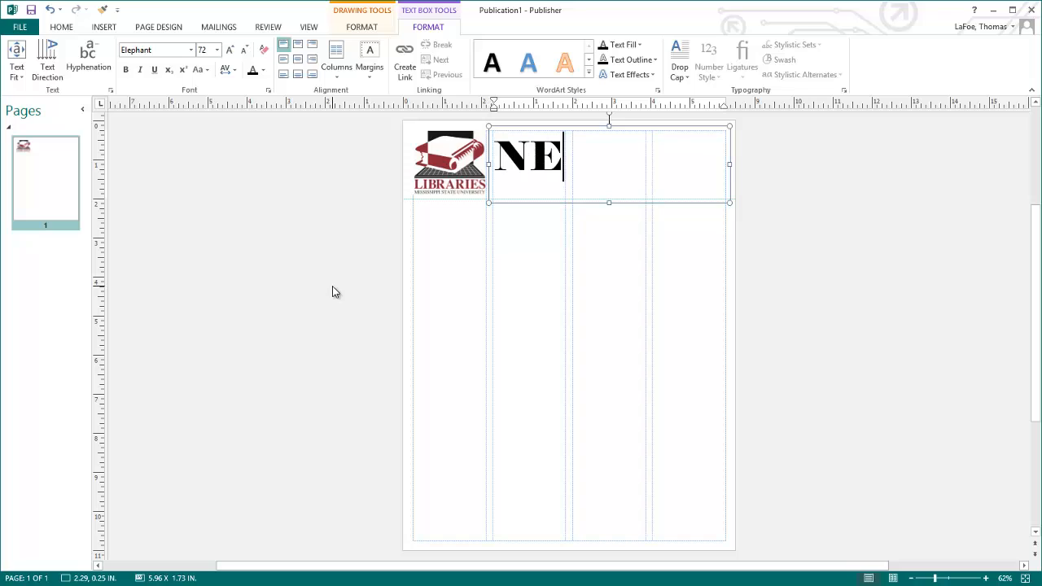
type("WS")
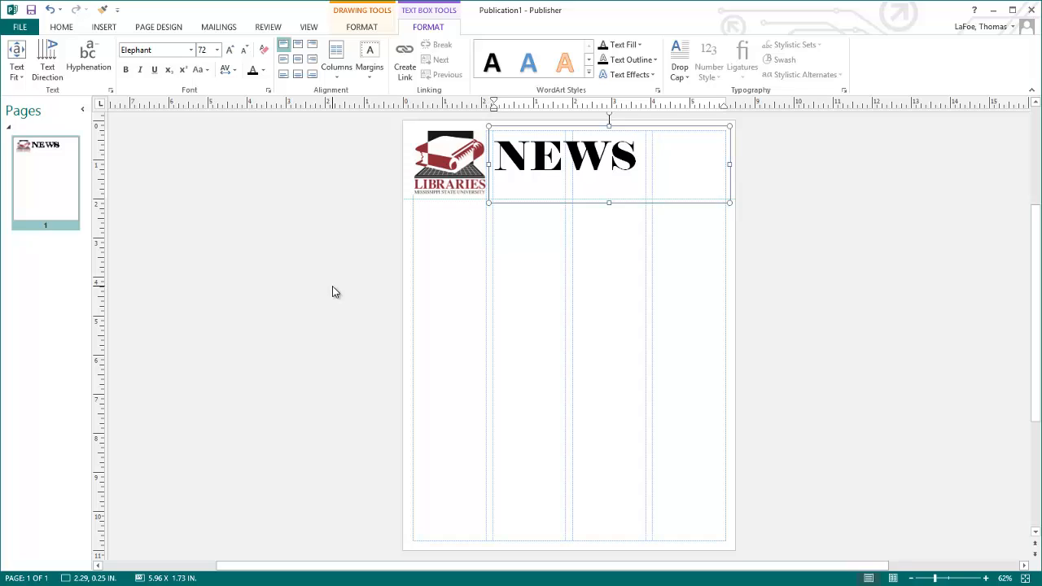
left_click(638, 157)
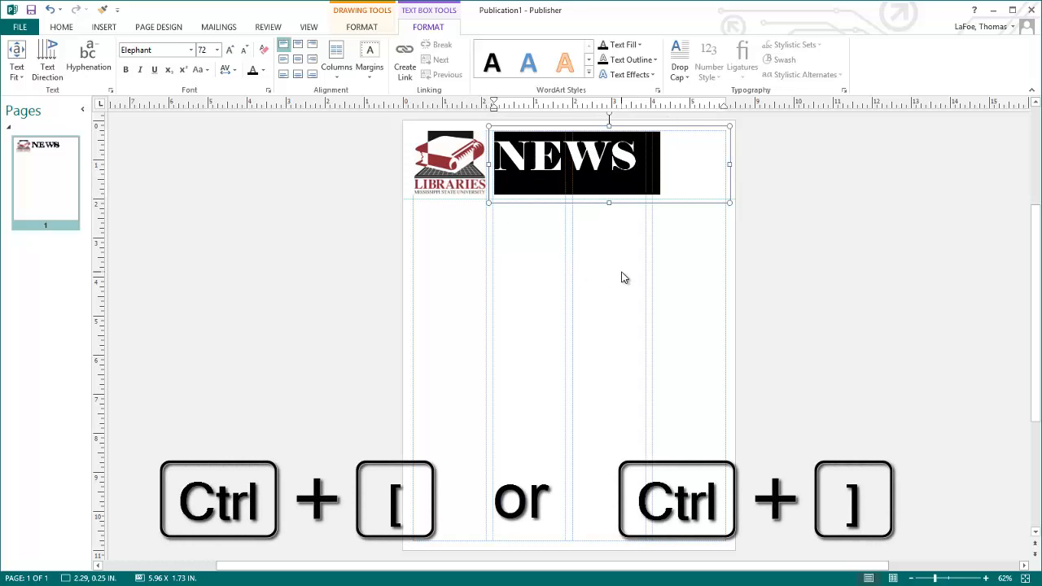
Resize the nameplate text and complete the word as NEWS
key("ctrl+]")
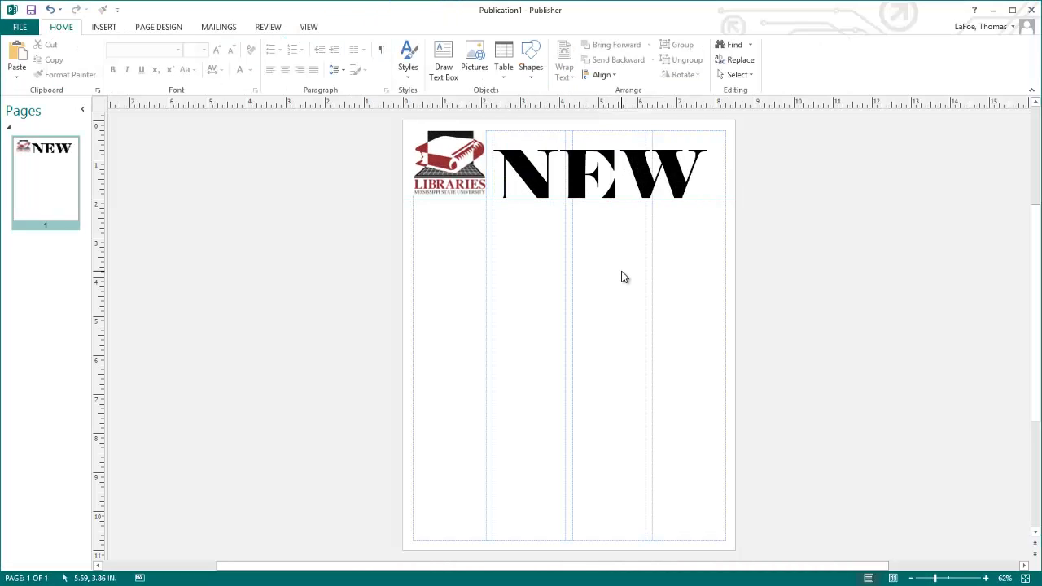
left_click(566, 159)
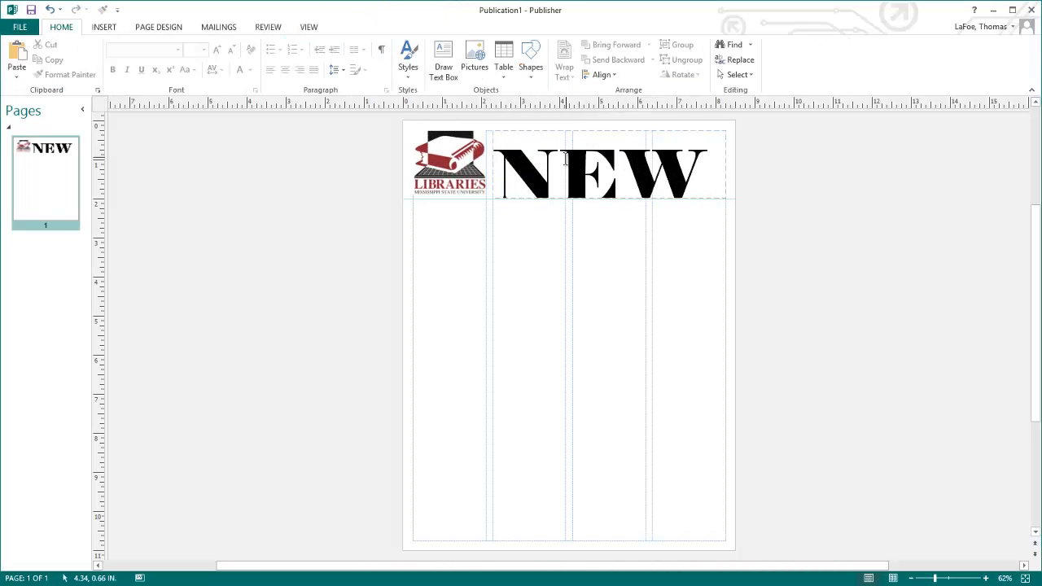
key("ctrl+a")
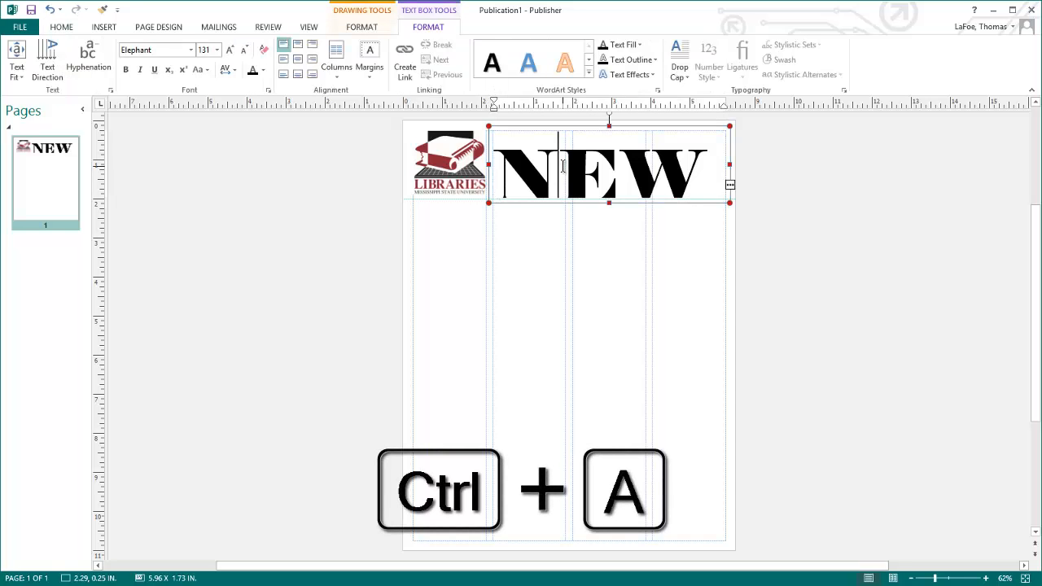
key("ctrl+a")
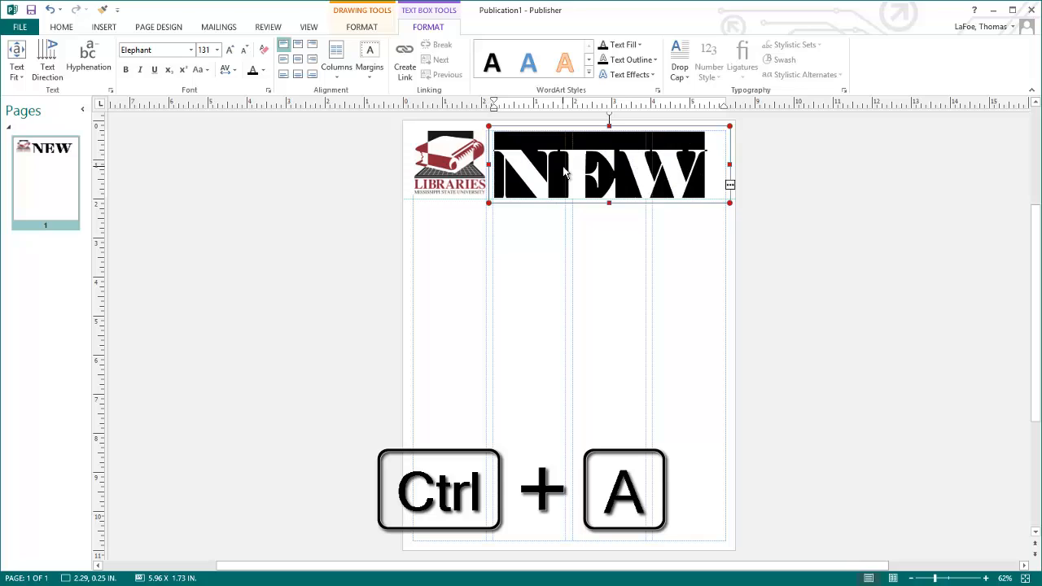
key("ctrl+a")
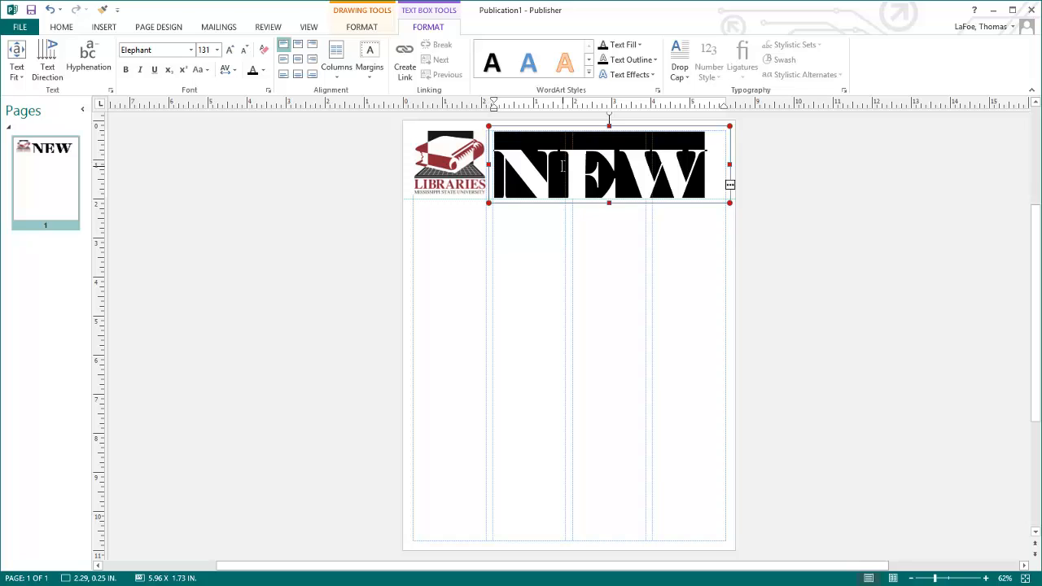
type("S")
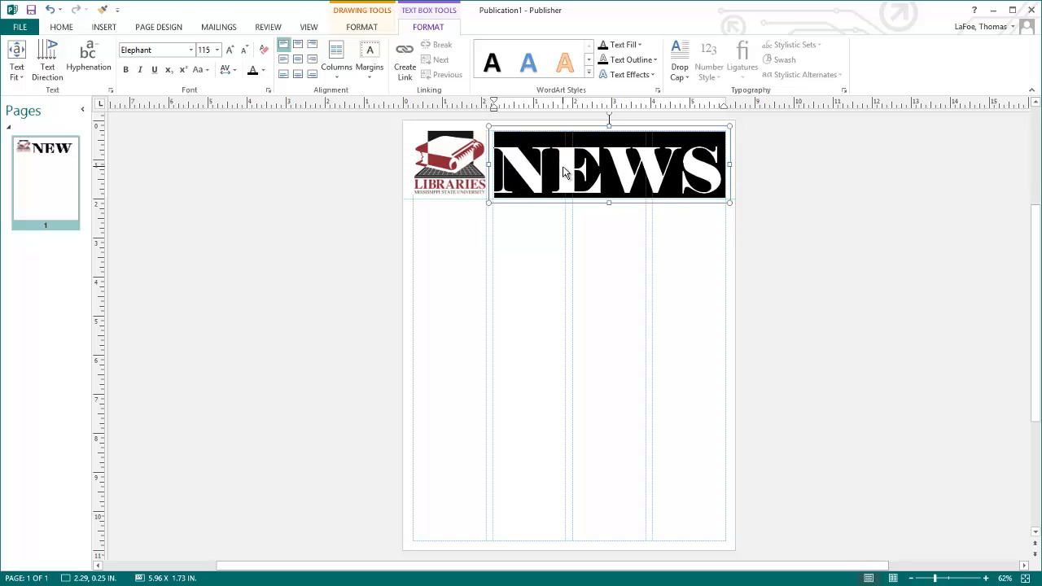
left_click(607, 368)
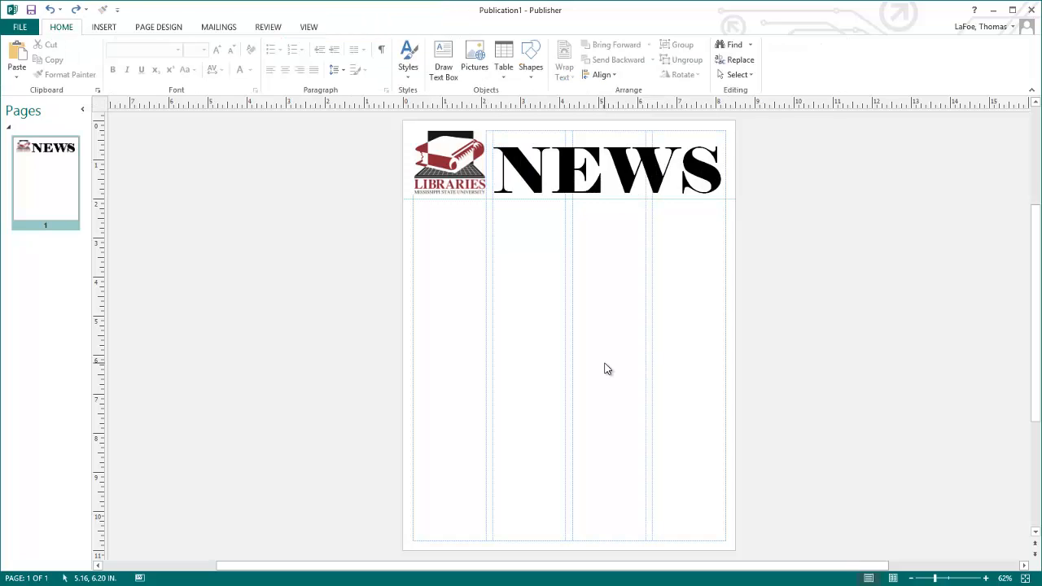
Apply a light gray text outline so NEWS reads as a faint backdrop
left_click(605, 166)
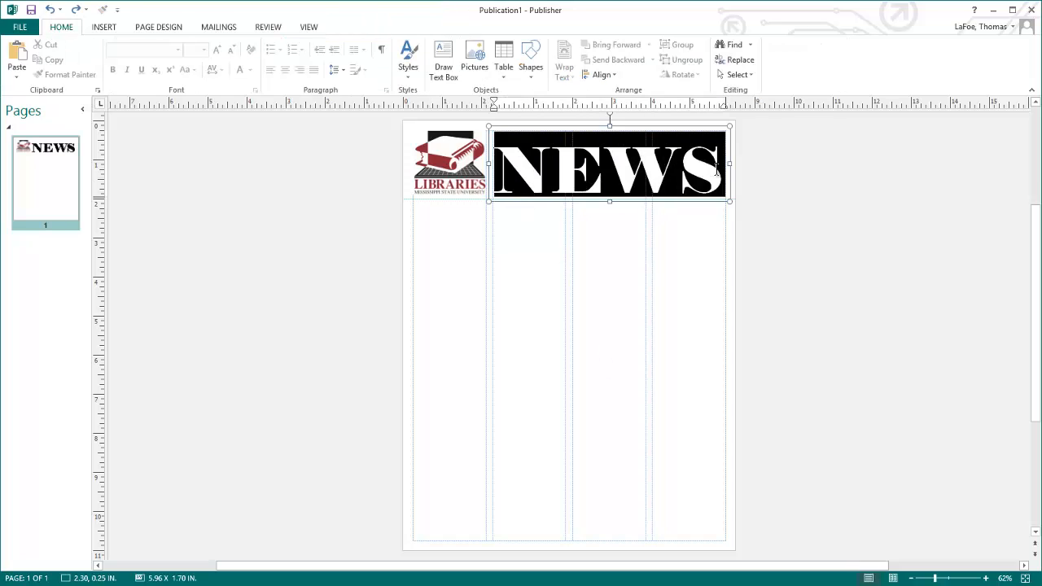
left_click(609, 166)
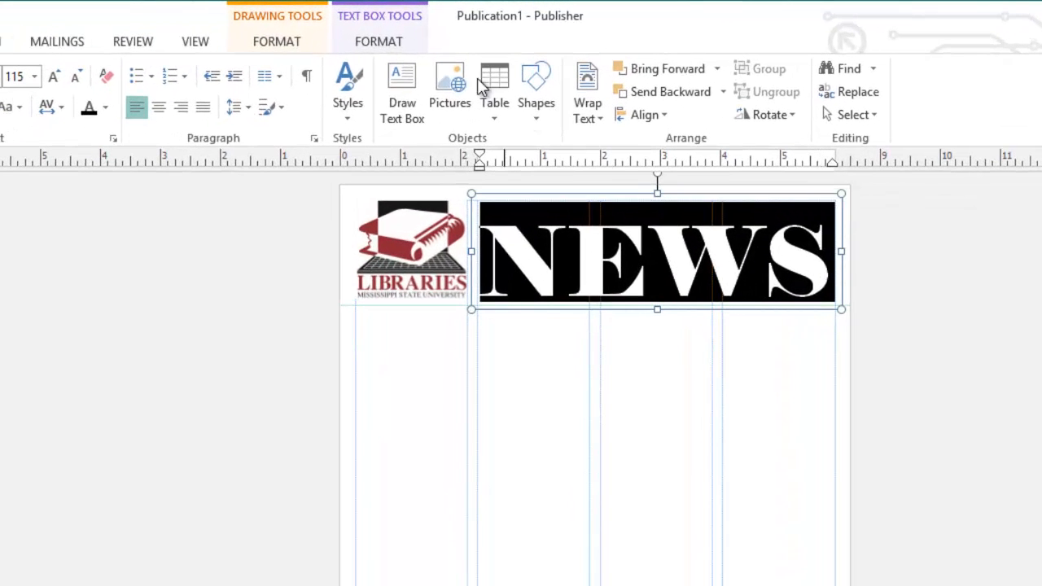
left_click(377, 42)
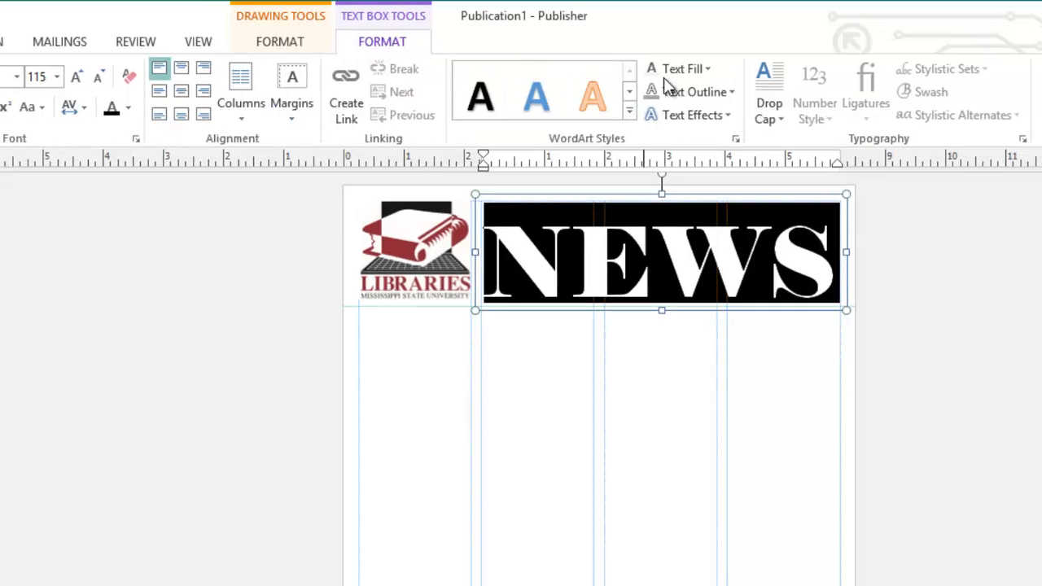
left_click(677, 69)
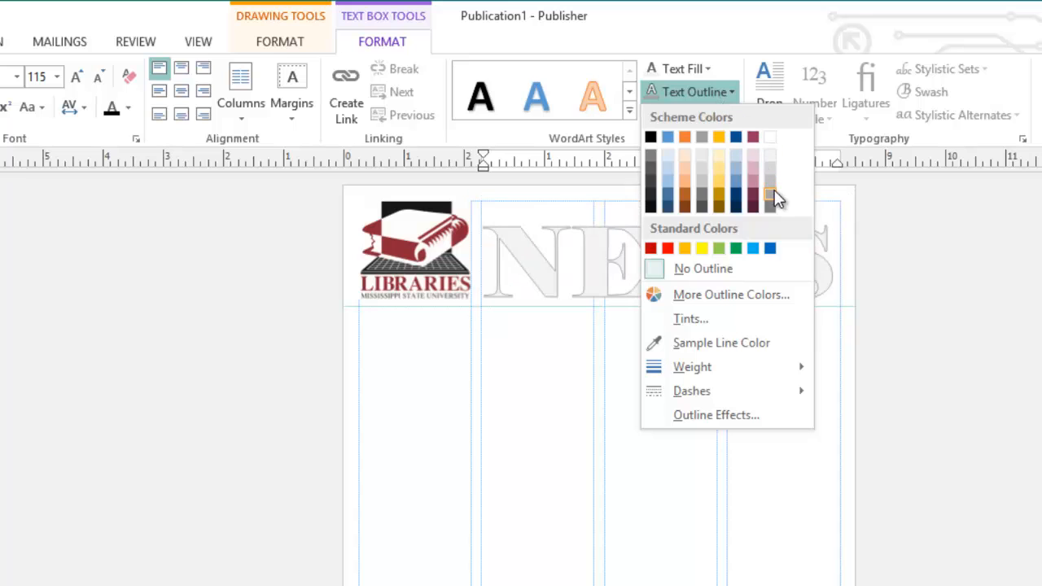
mouse_move(769, 183)
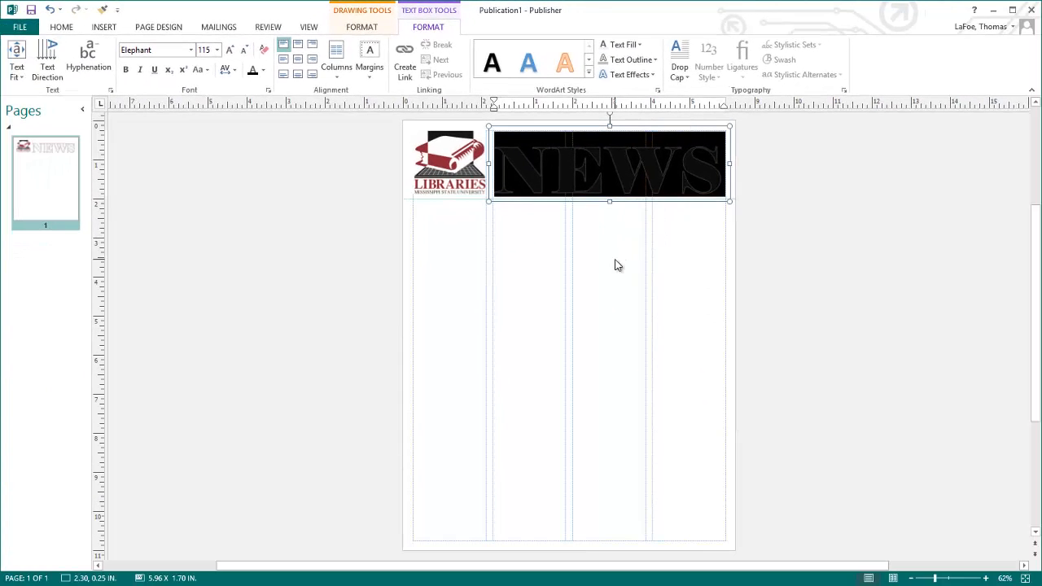
left_click(702, 464)
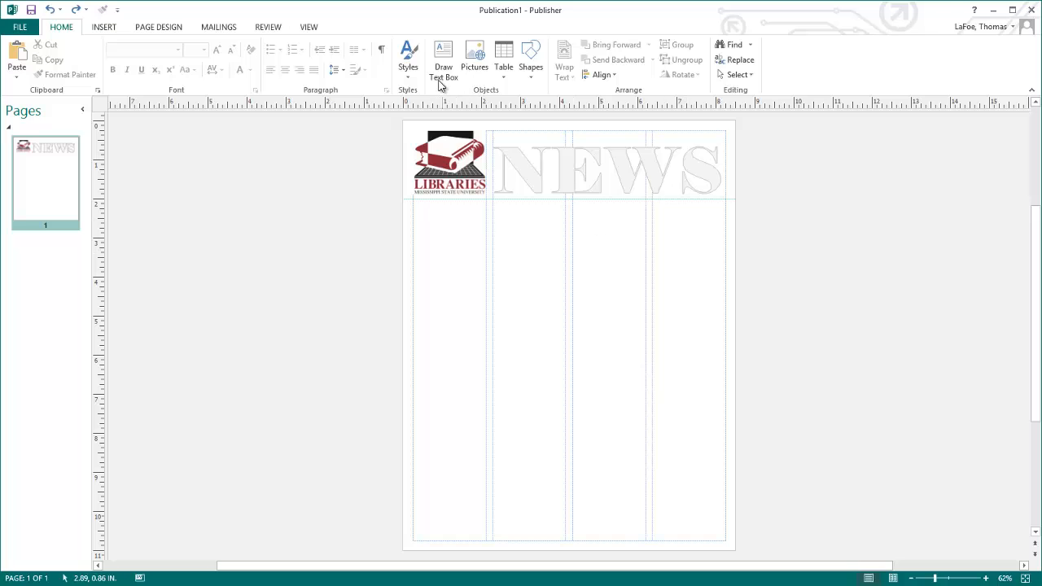
Draw a text box over the nameplate and enter & Current Events in Brush Script MT 48 pt
left_click(443, 58)
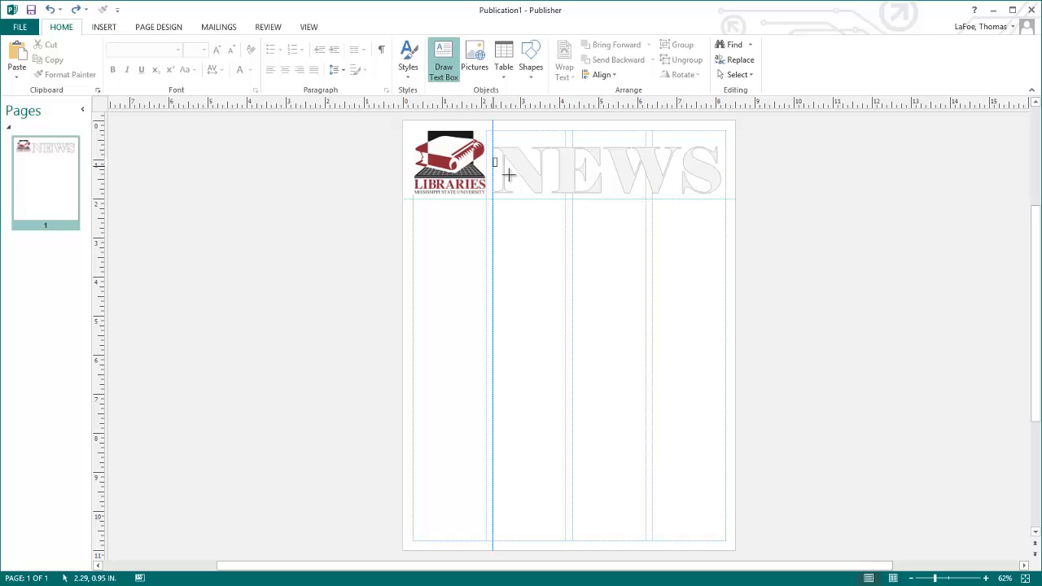
left_click_drag(495, 161, 726, 195)
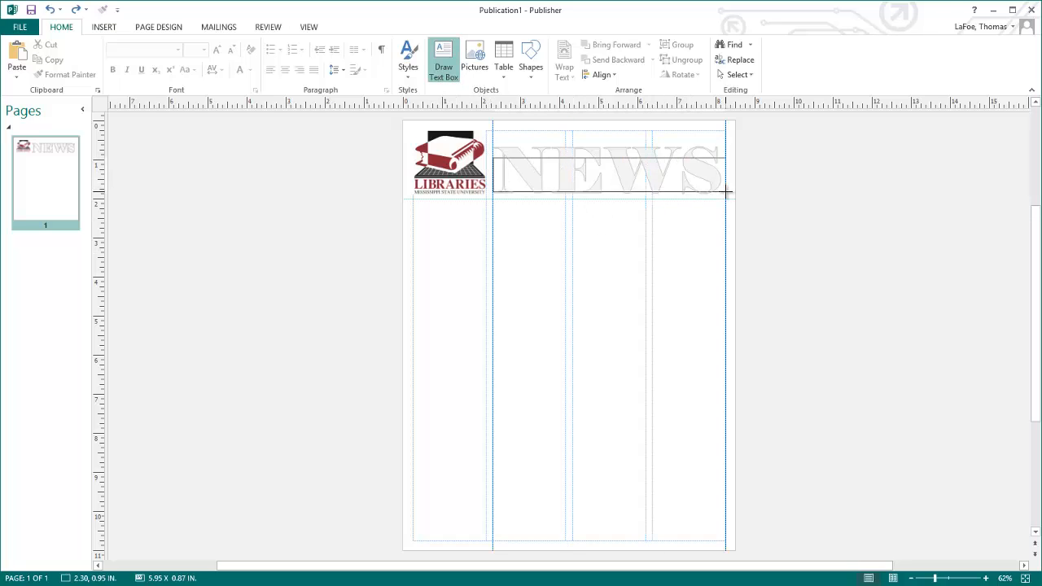
left_click(609, 176)
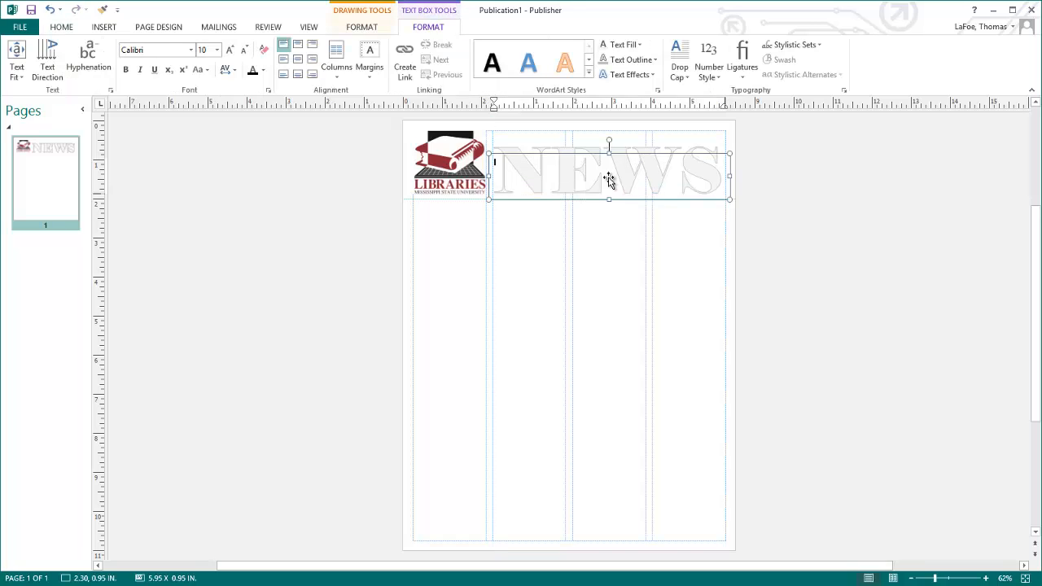
left_click(192, 48)
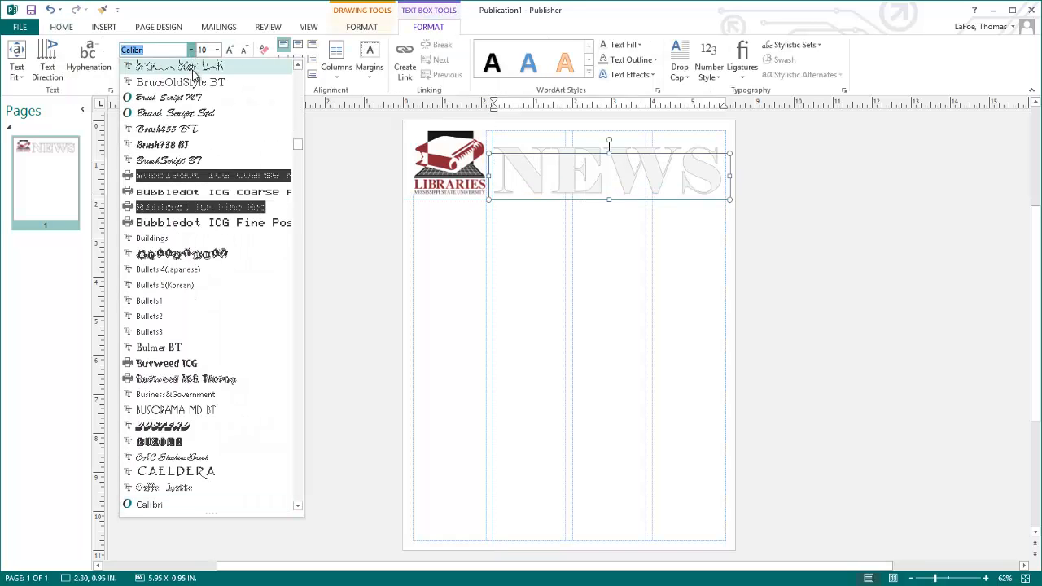
left_click(163, 65)
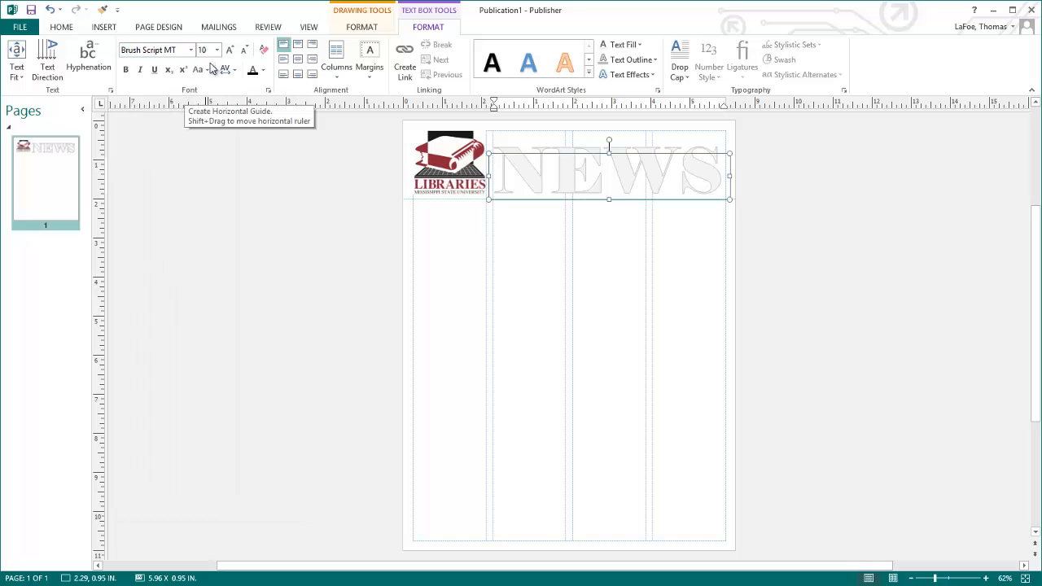
left_click(216, 49)
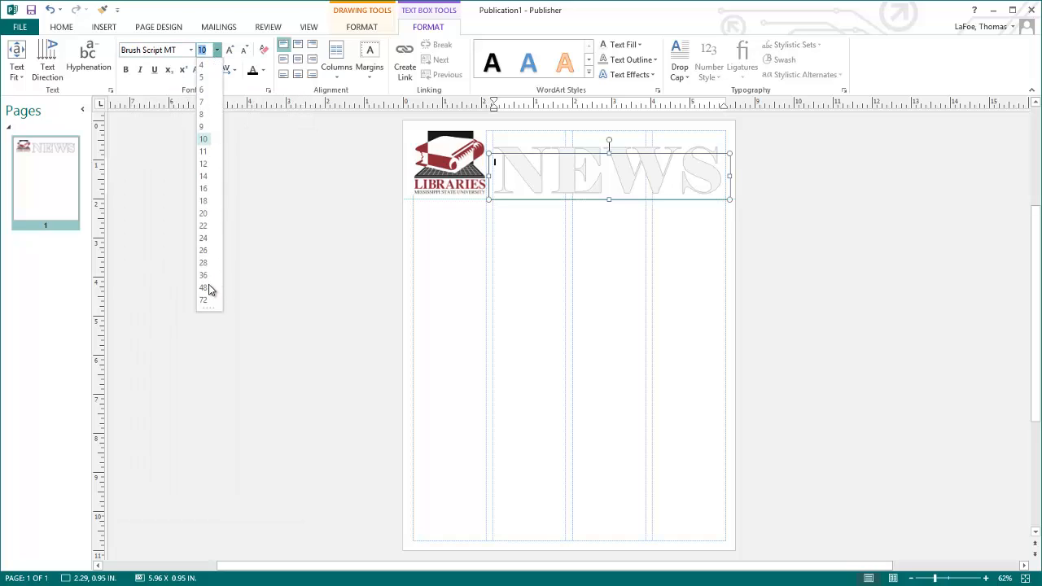
left_click(202, 288)
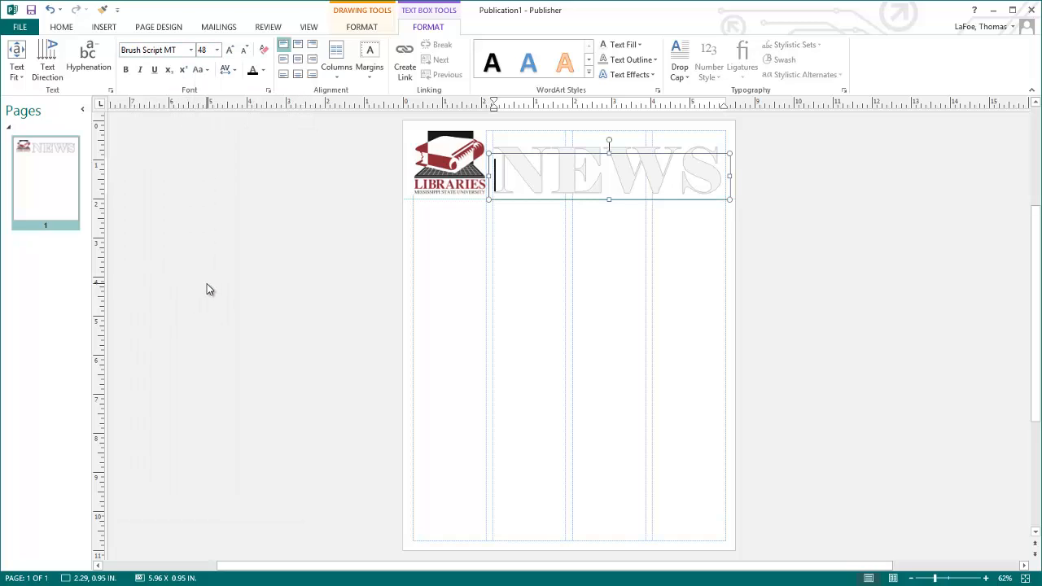
type("Y&")
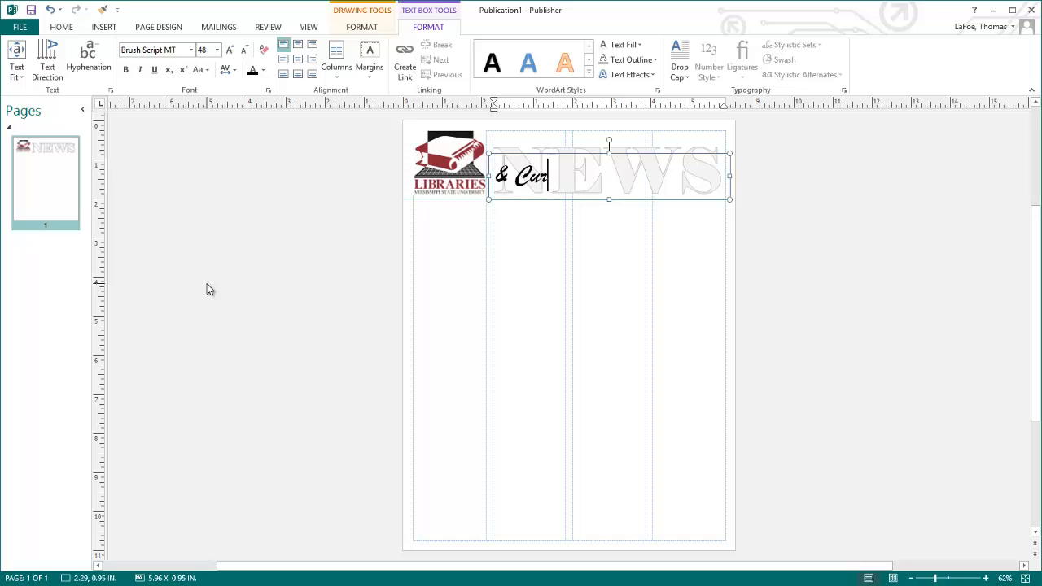
type("rent Events")
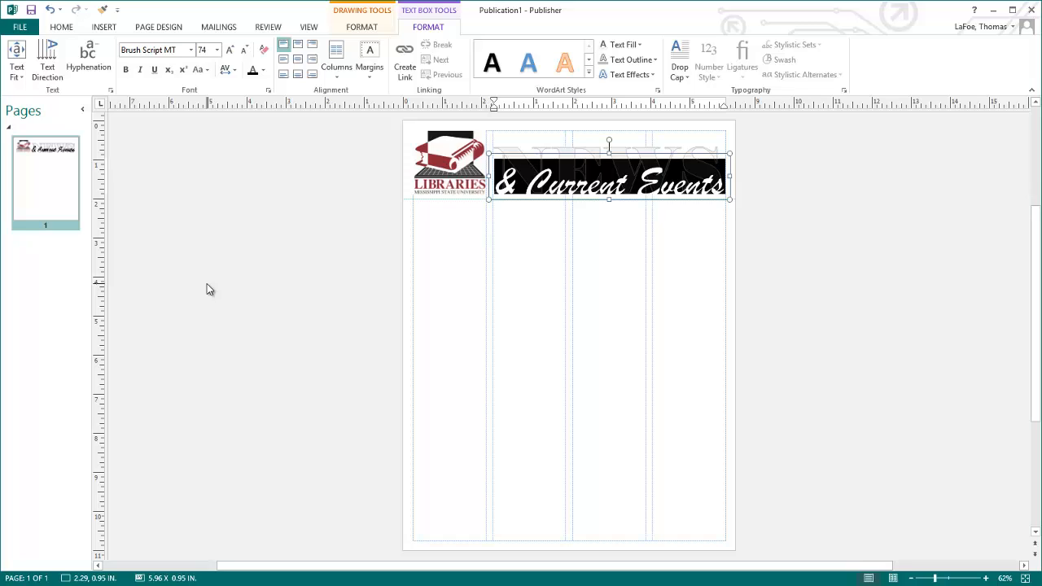
mouse_move(603, 201)
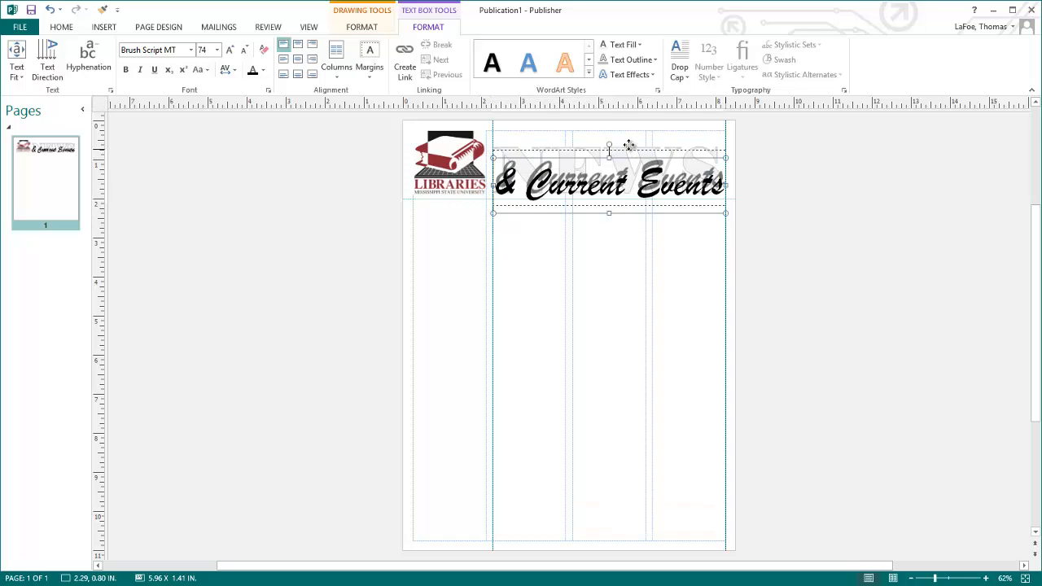
Fill the & Current Events text with the dark red recent colour
left_click(635, 426)
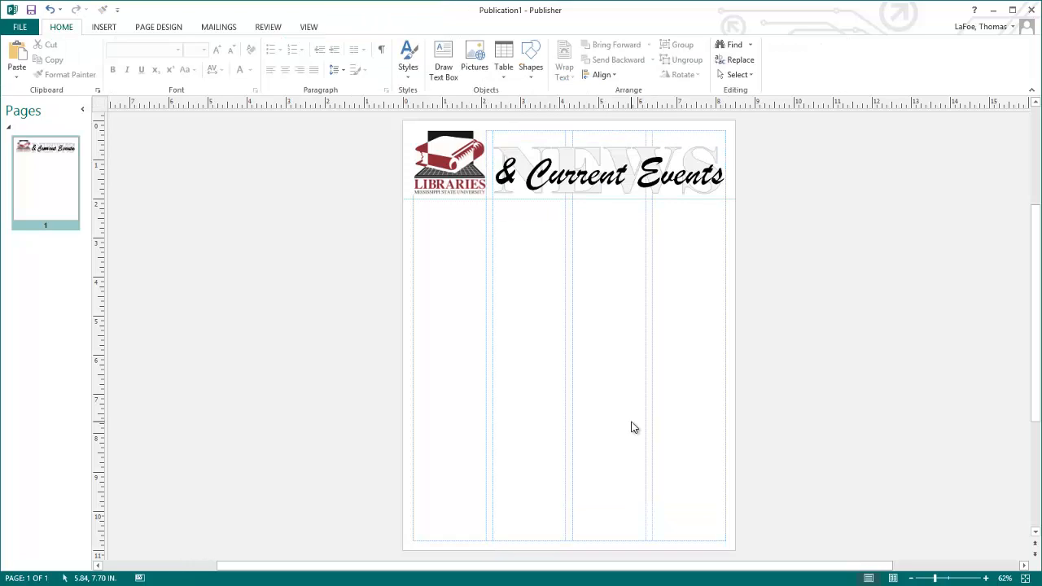
left_click(605, 172)
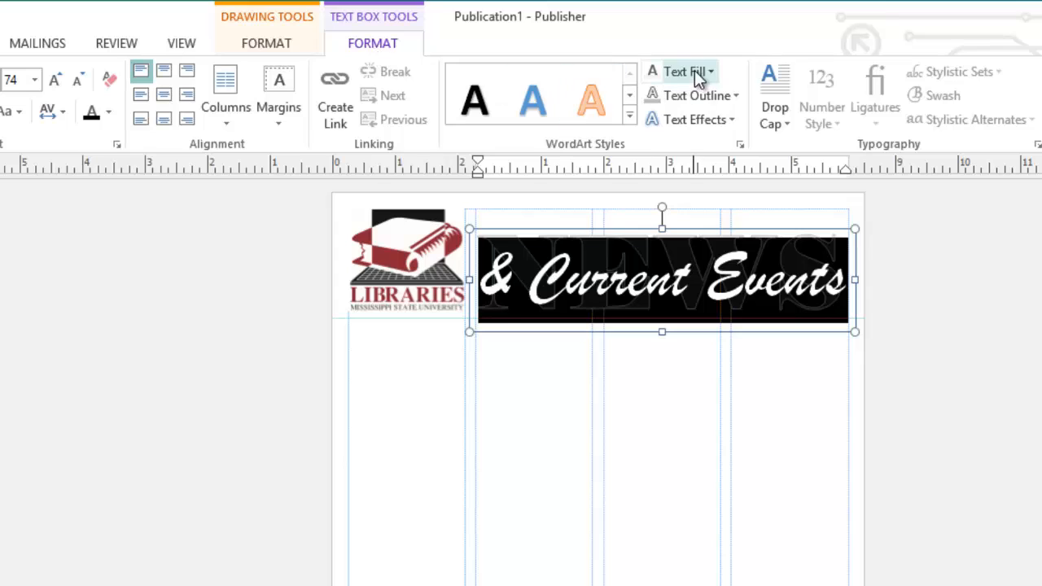
left_click(679, 72)
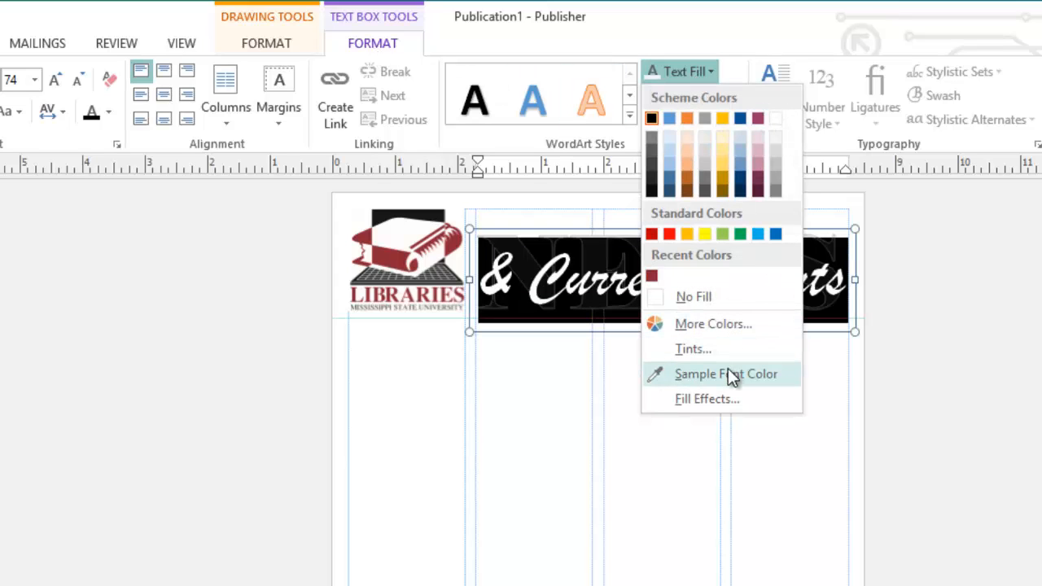
left_click(726, 373)
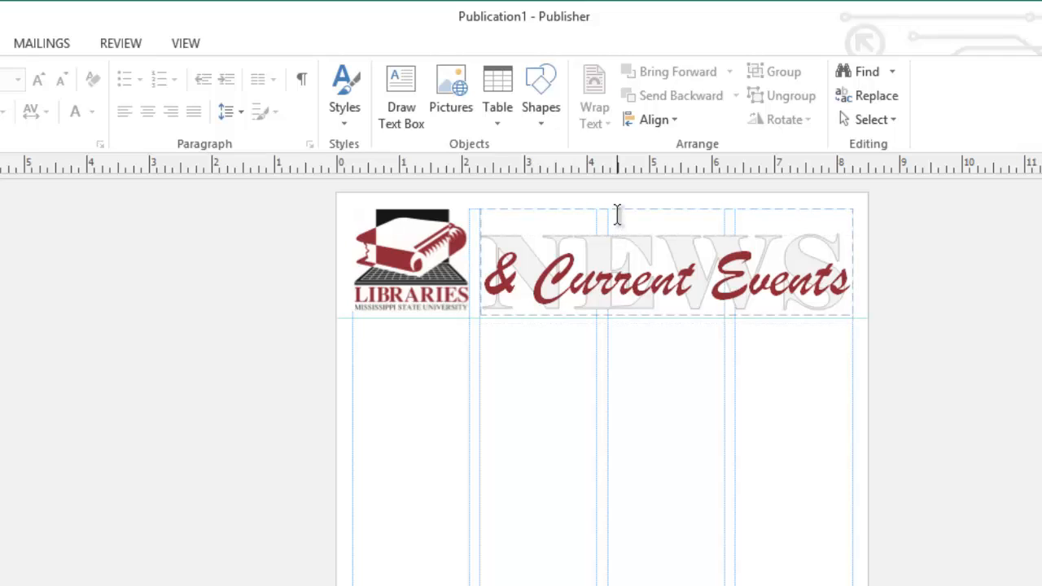
Place the Maroon and Write headline and article text below the nameplate
left_click(633, 210)
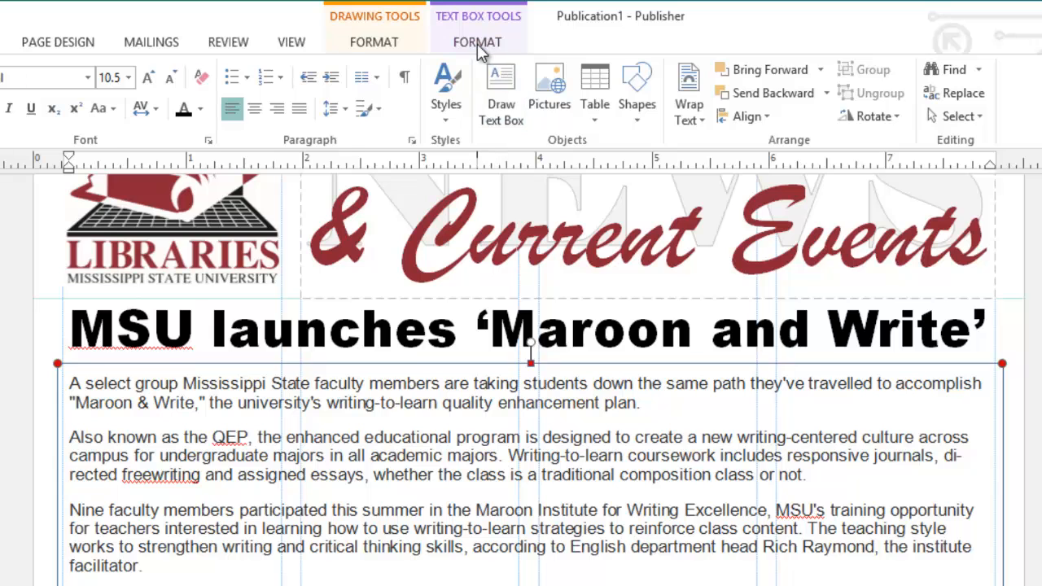
Set the article text box to 2 columns with .167 spacing via More Columns
left_click(479, 42)
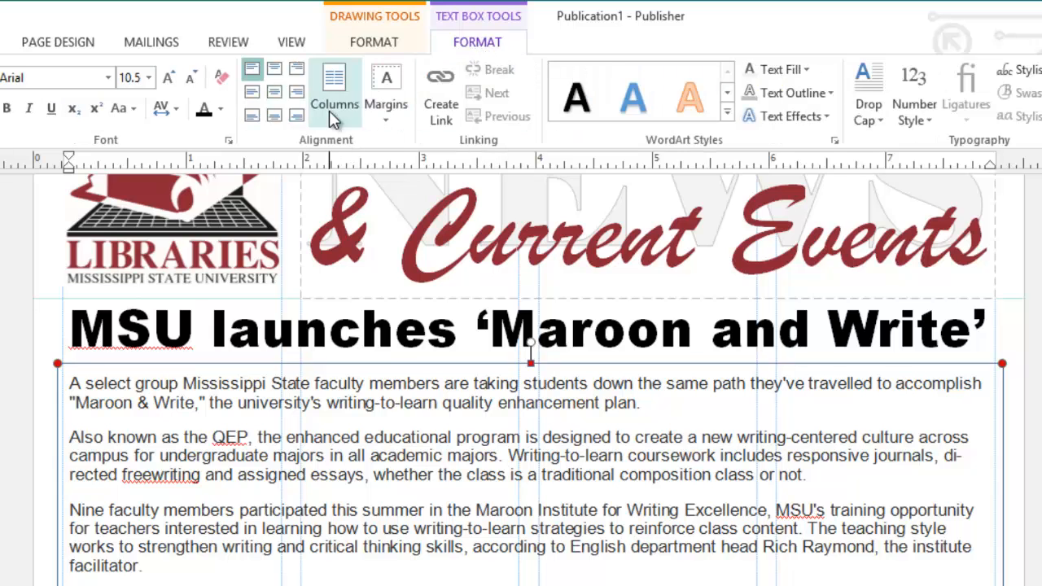
left_click(334, 93)
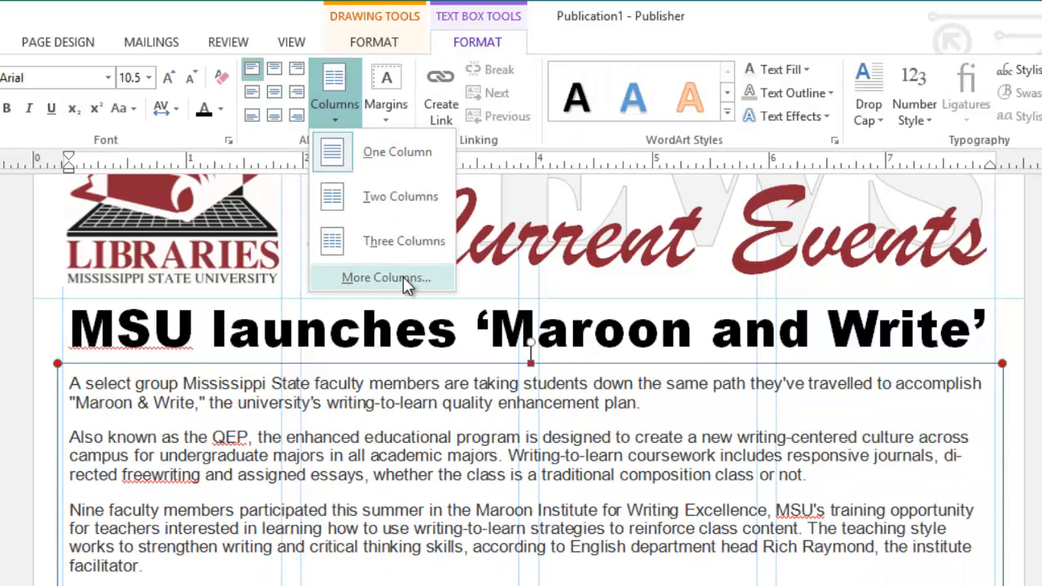
left_click(384, 277)
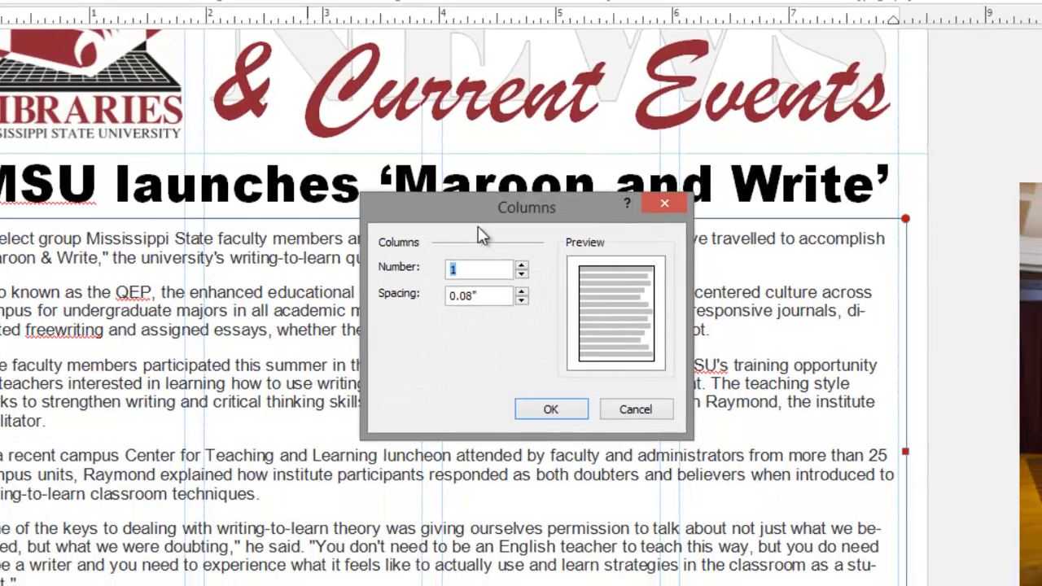
mouse_move(519, 270)
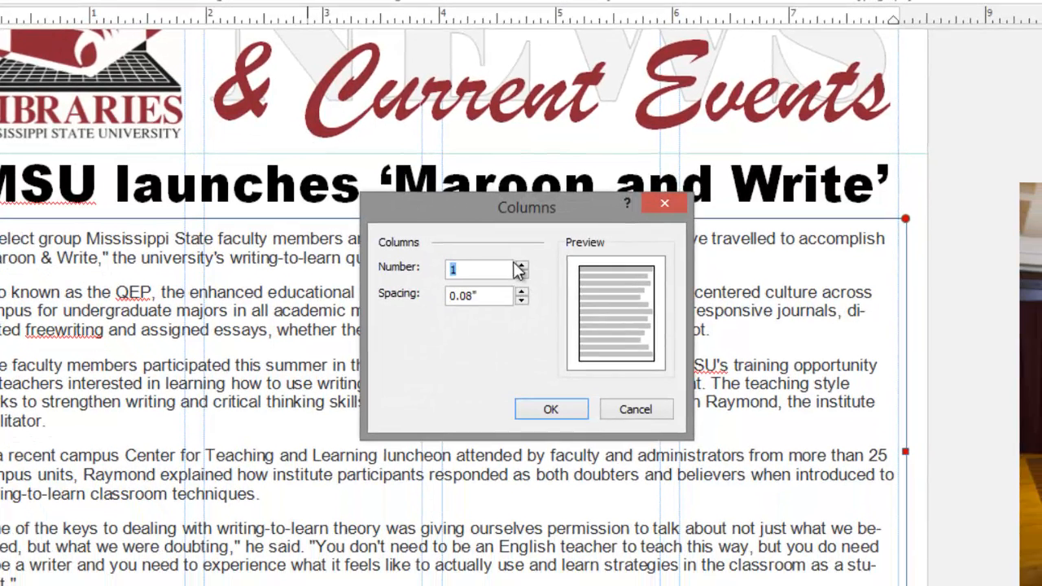
left_click(521, 263)
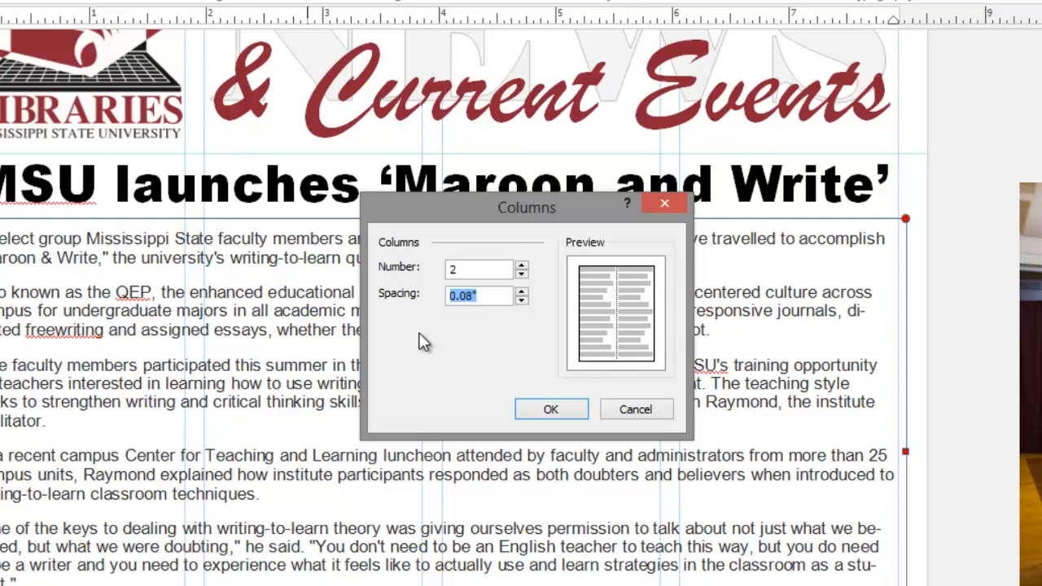
type(".167")
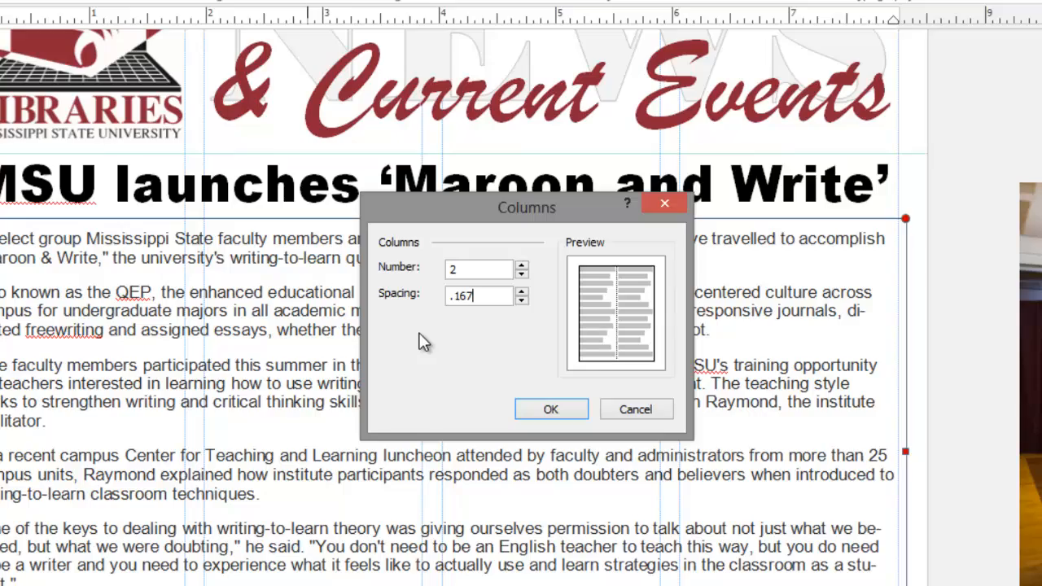
left_click(551, 409)
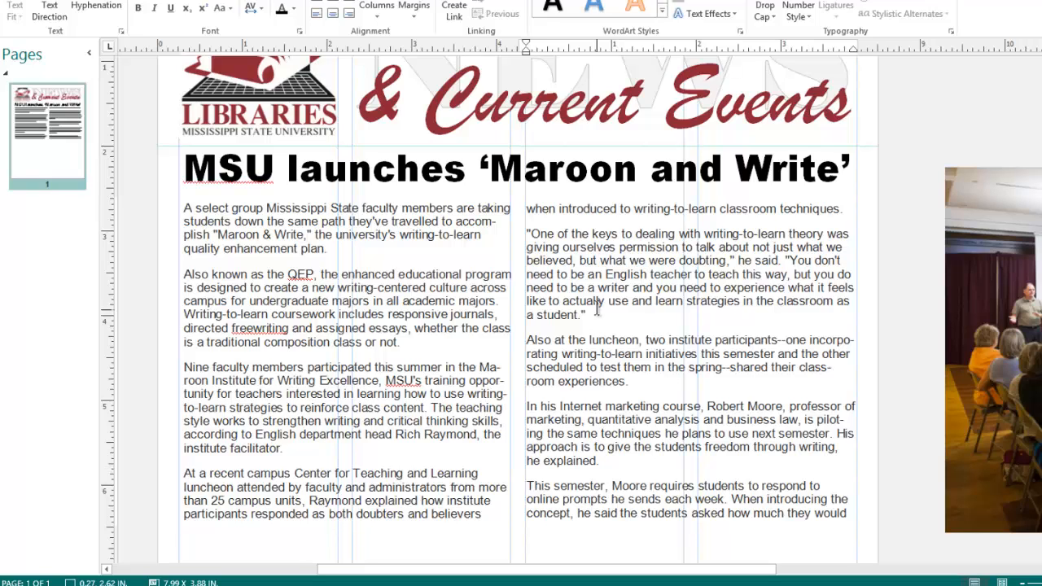
Apply a serif font to the selected Maroon and Write article body text
left_click(594, 308)
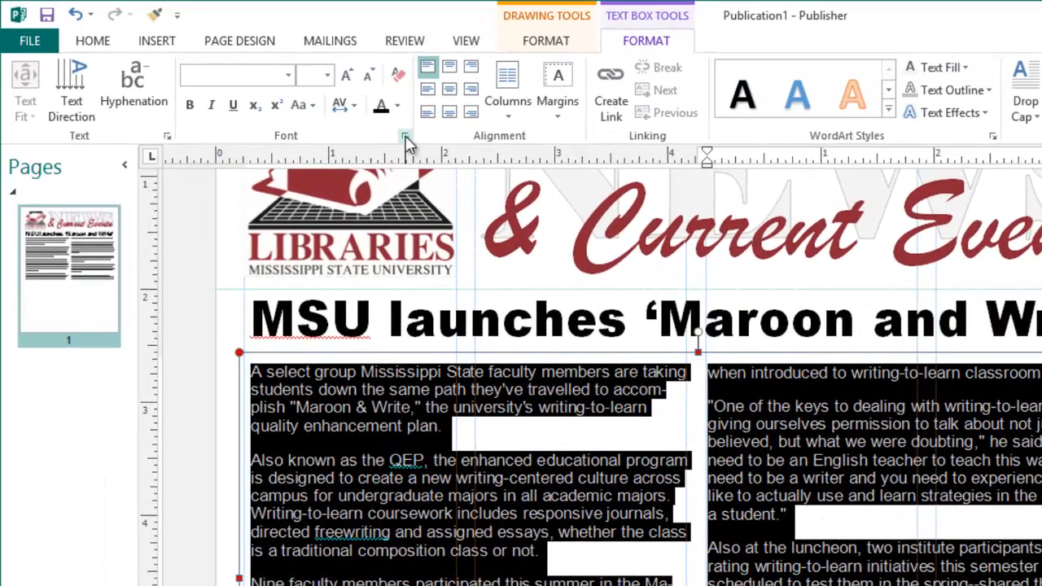
left_click(290, 75)
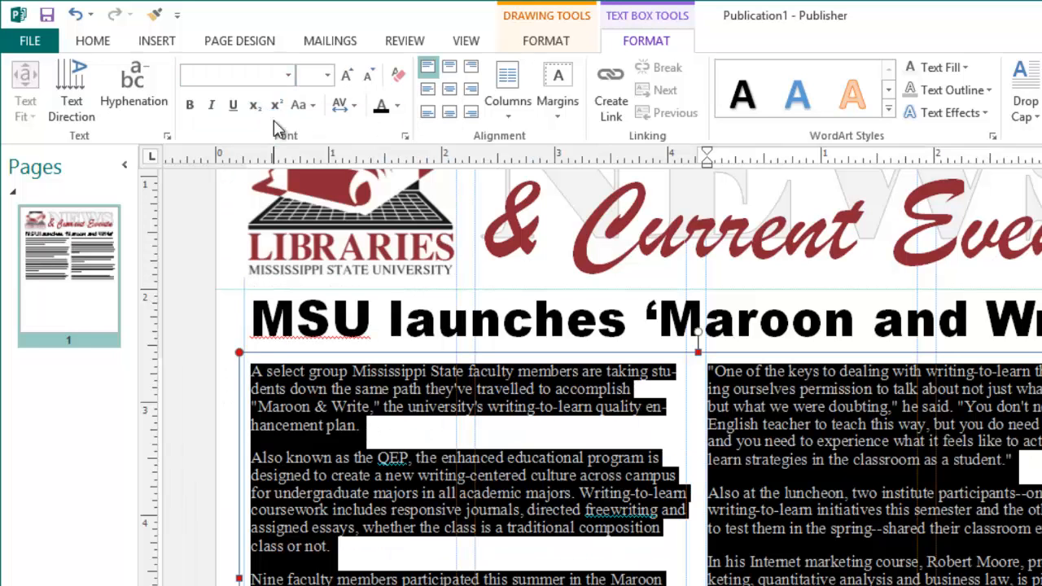
left_click(328, 75)
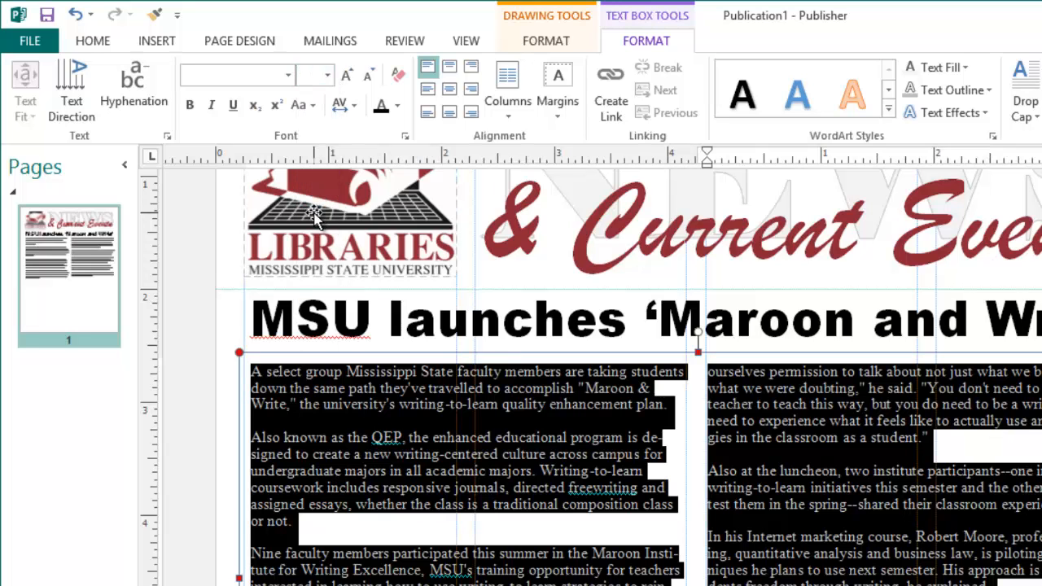
mouse_move(92, 40)
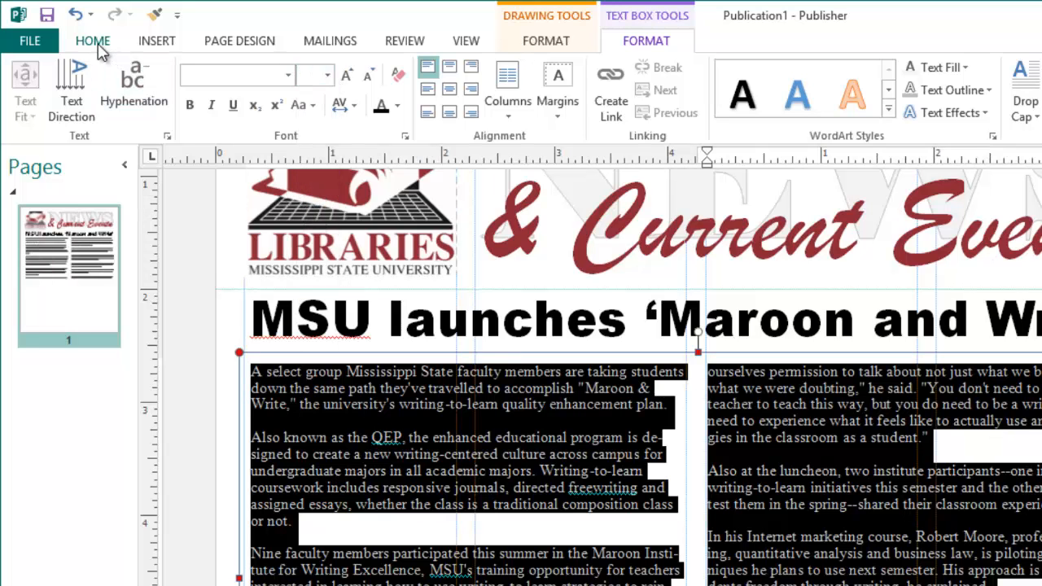
left_click(91, 41)
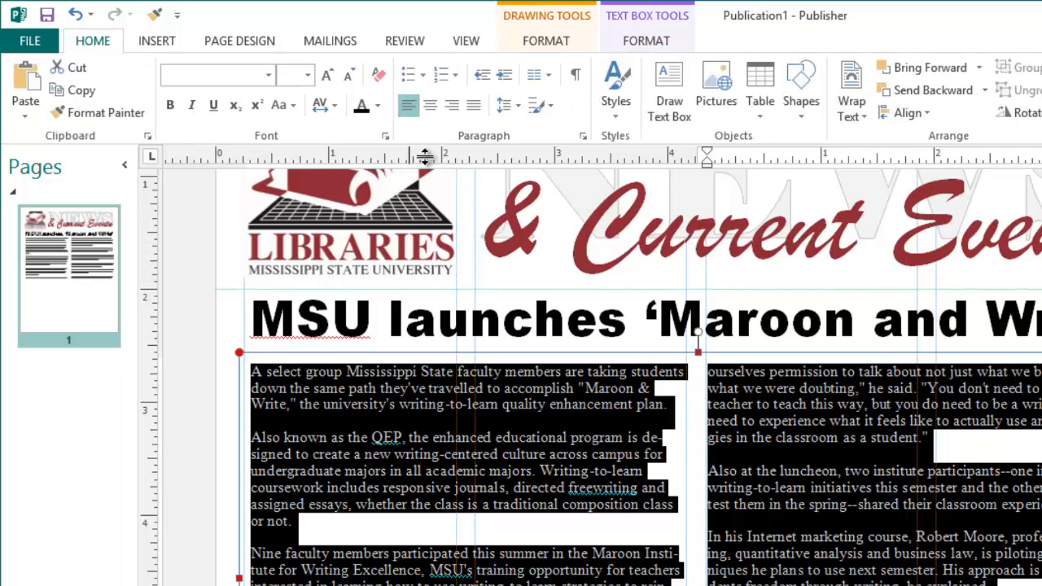
mouse_move(582, 137)
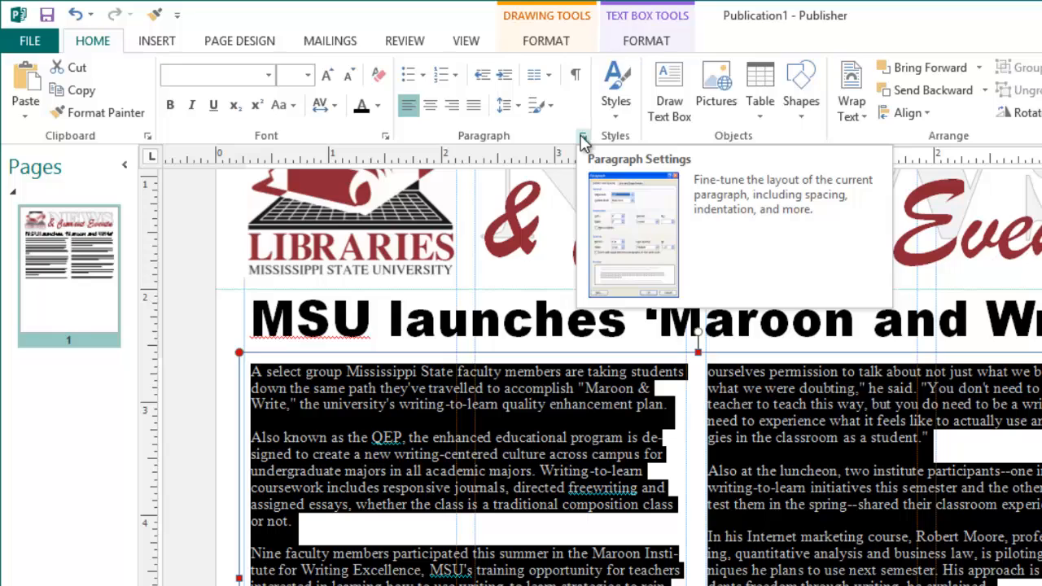
mouse_move(582, 145)
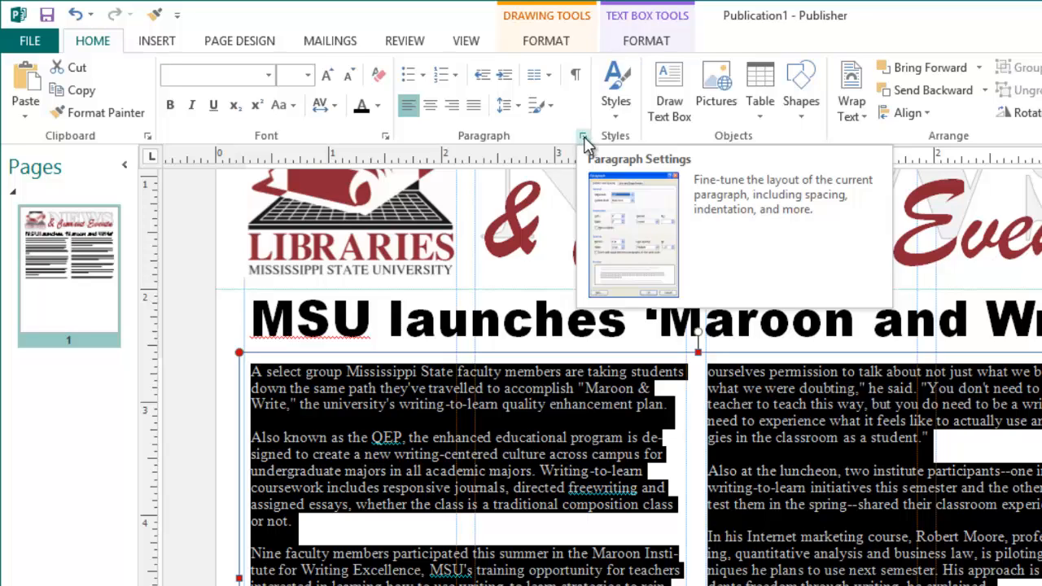
Set paragraphs to .167-inch first-line indent, 0 pt before/after, and 11 pt line spacing
left_click(582, 135)
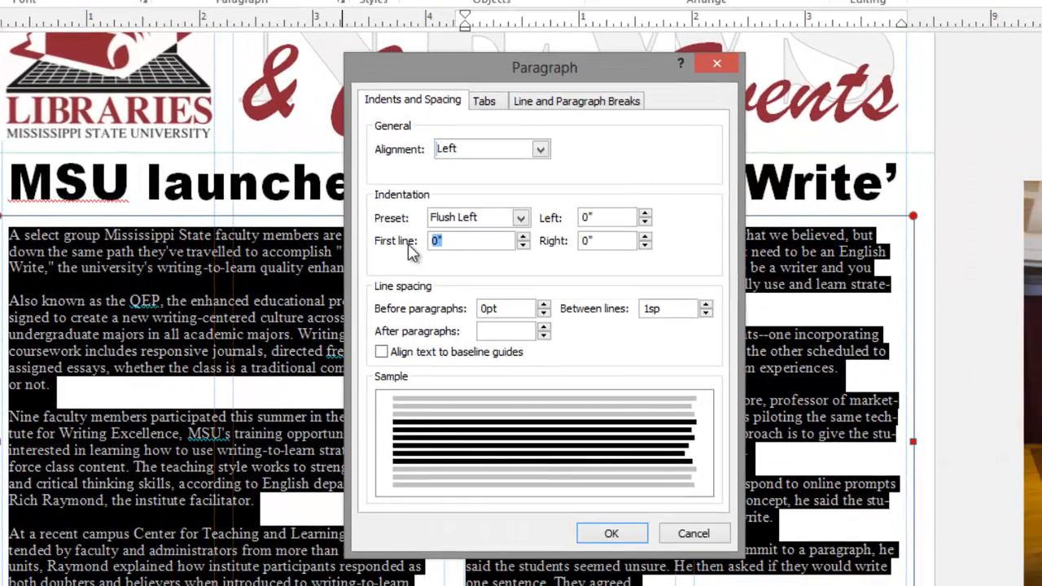
type(".167")
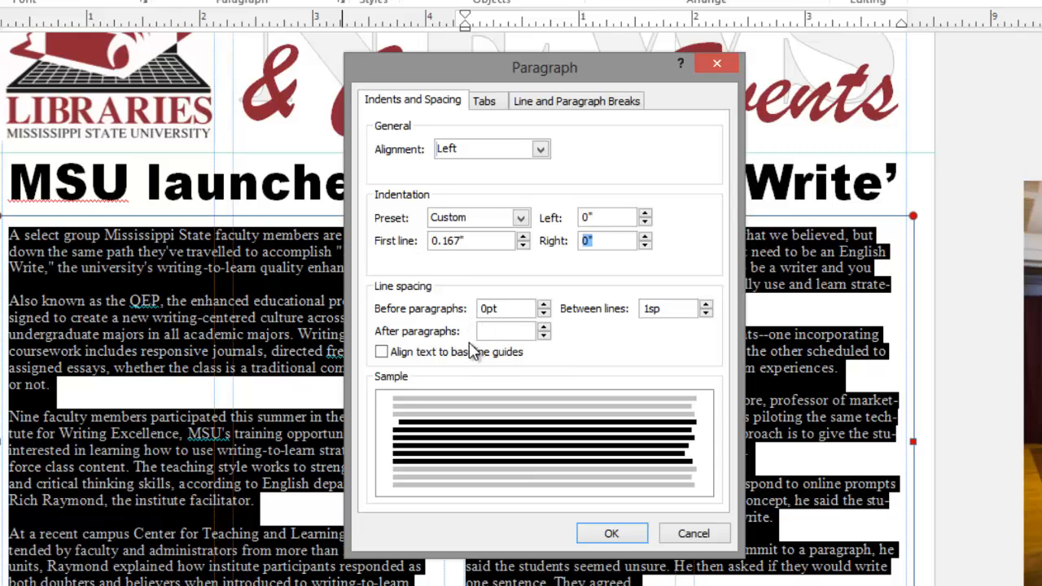
left_click(543, 333)
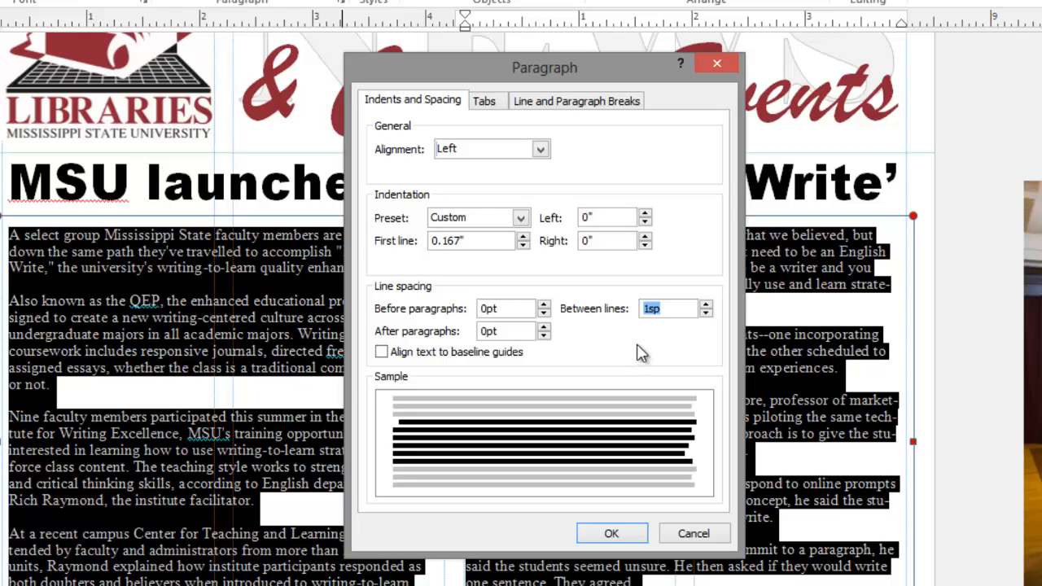
type("1")
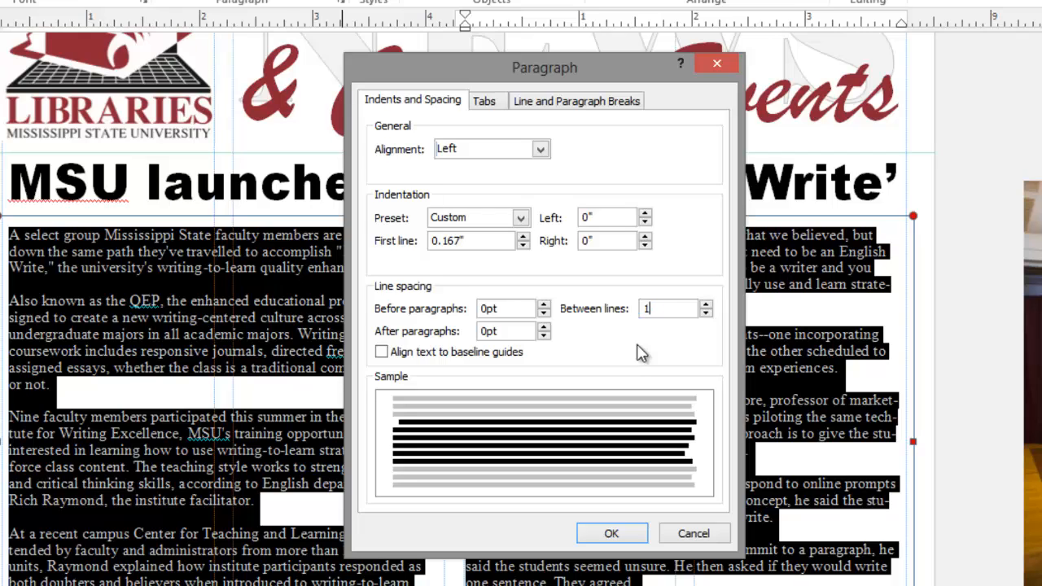
type("1pt")
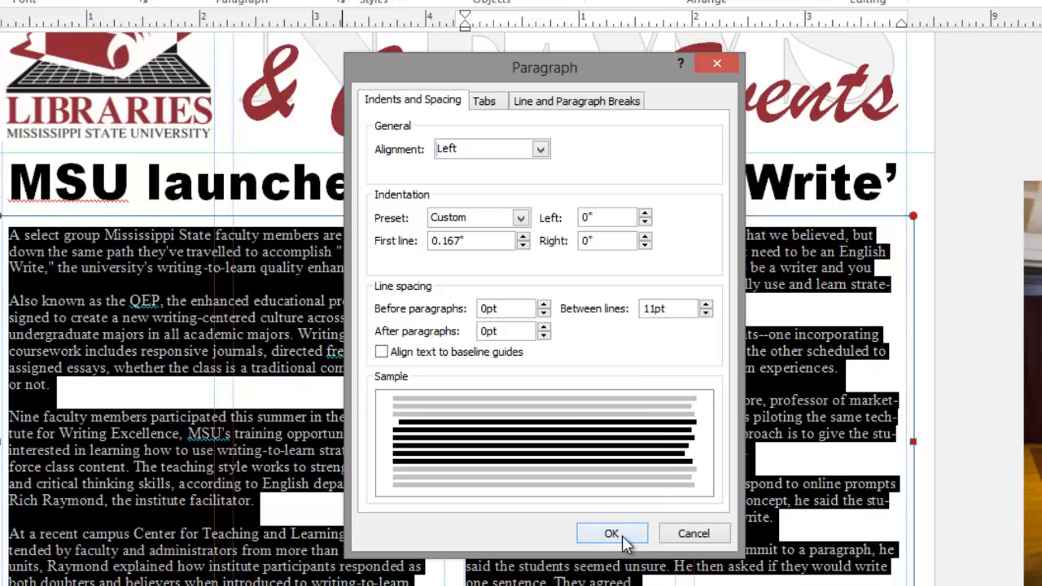
left_click(612, 534)
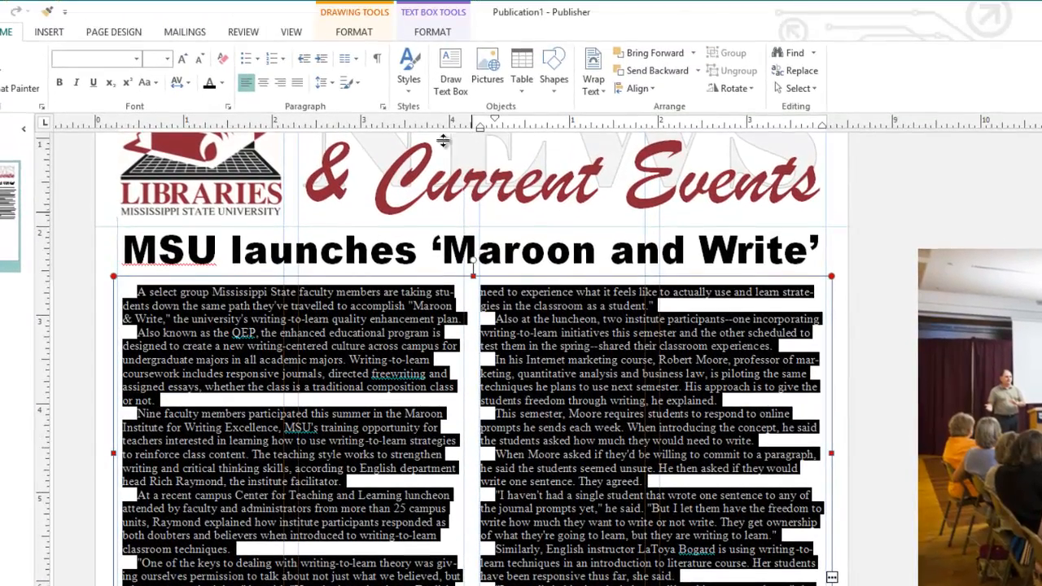
Apply hyphenation from Text Box Tools Format, then move to the Insert ribbon
left_click(433, 30)
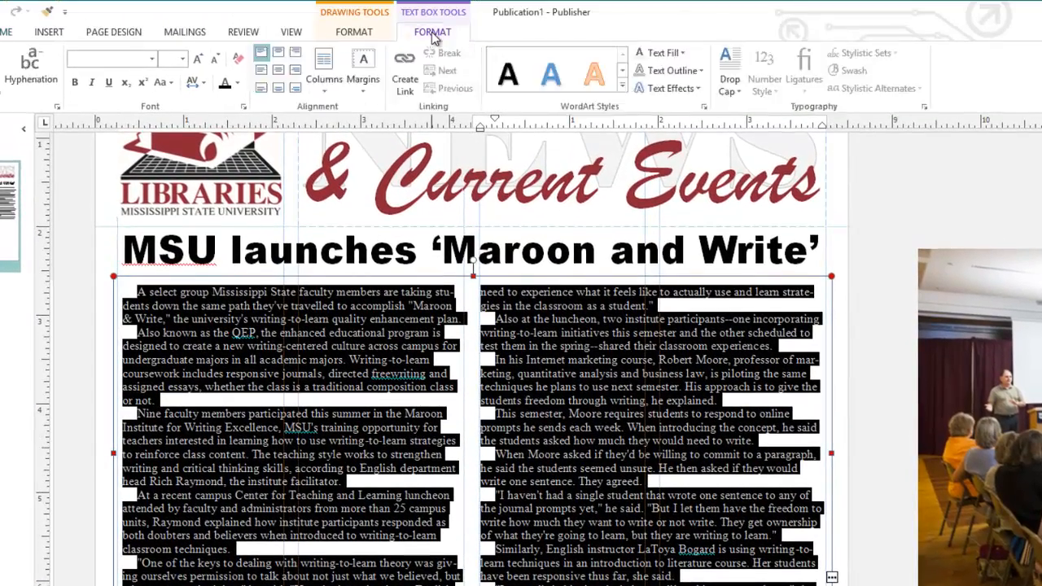
left_click(363, 67)
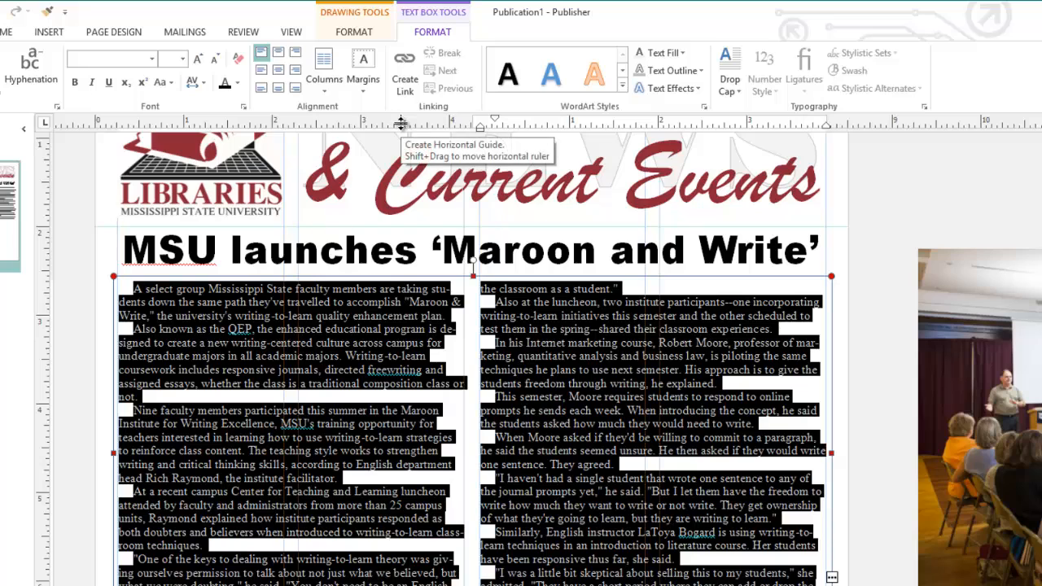
left_click(48, 33)
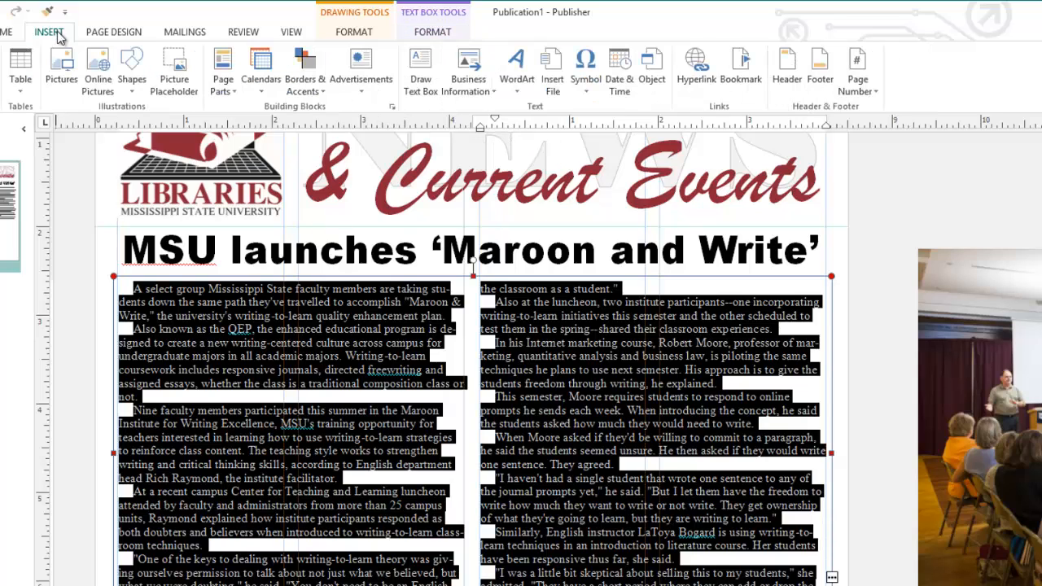
mouse_move(172, 68)
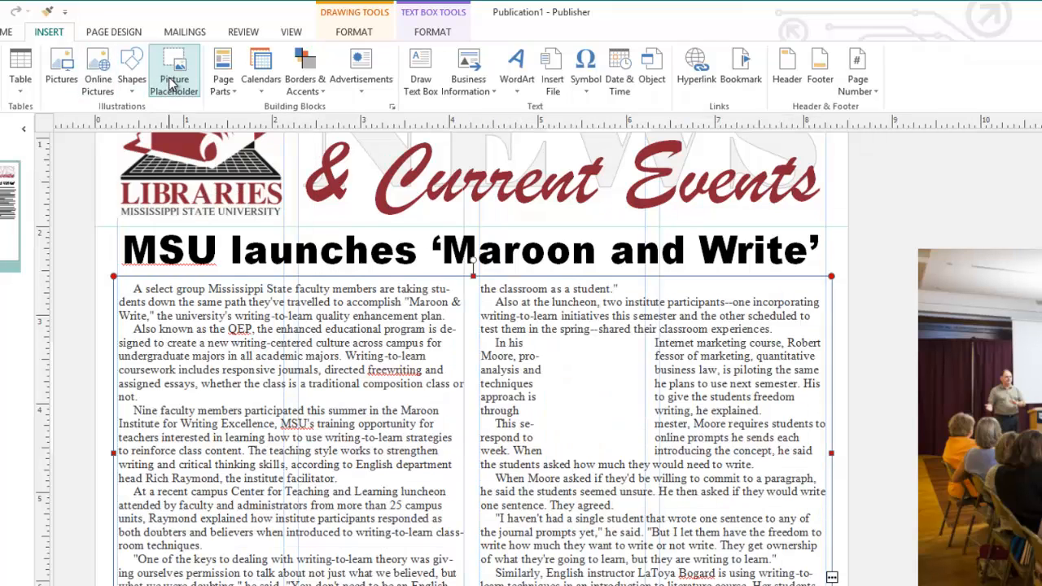
Add a picture placeholder atop the right column and stretch it to 2.6 inches tall
left_click(172, 68)
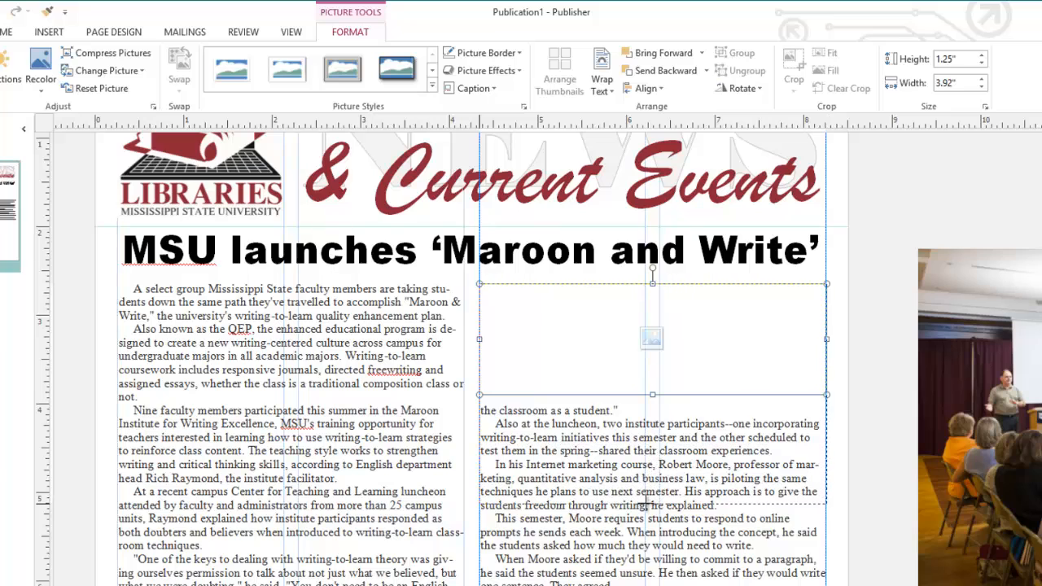
left_click_drag(651, 395, 648, 515)
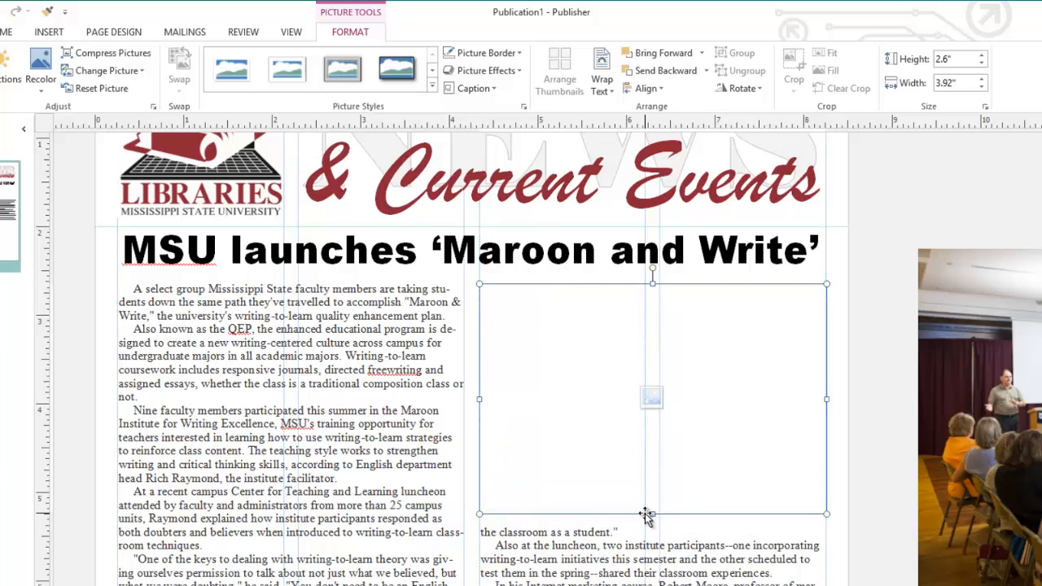
mouse_move(651, 399)
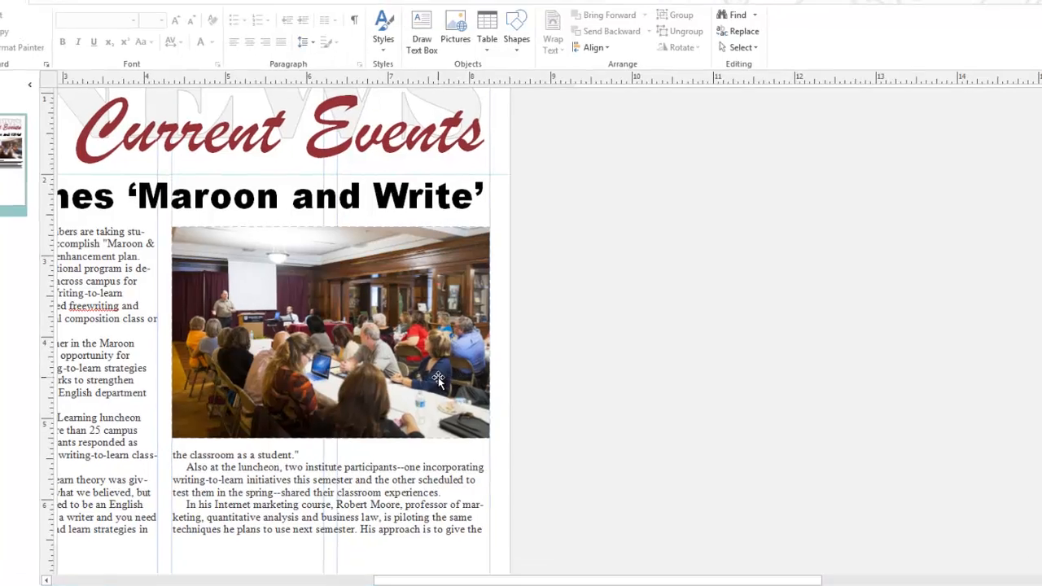
Give the audience photo a black picture border with a set line weight
left_click(438, 381)
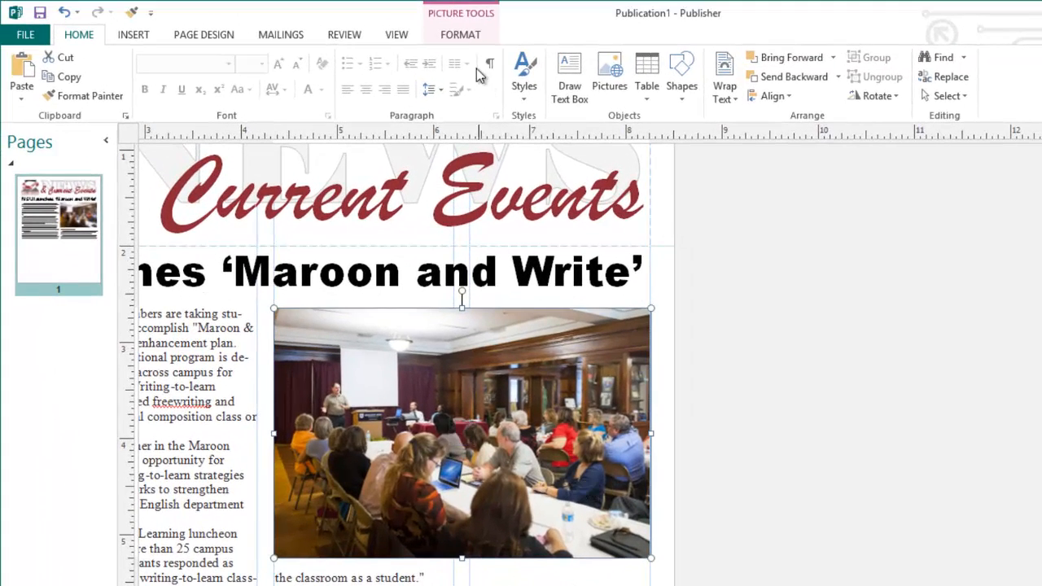
left_click(459, 34)
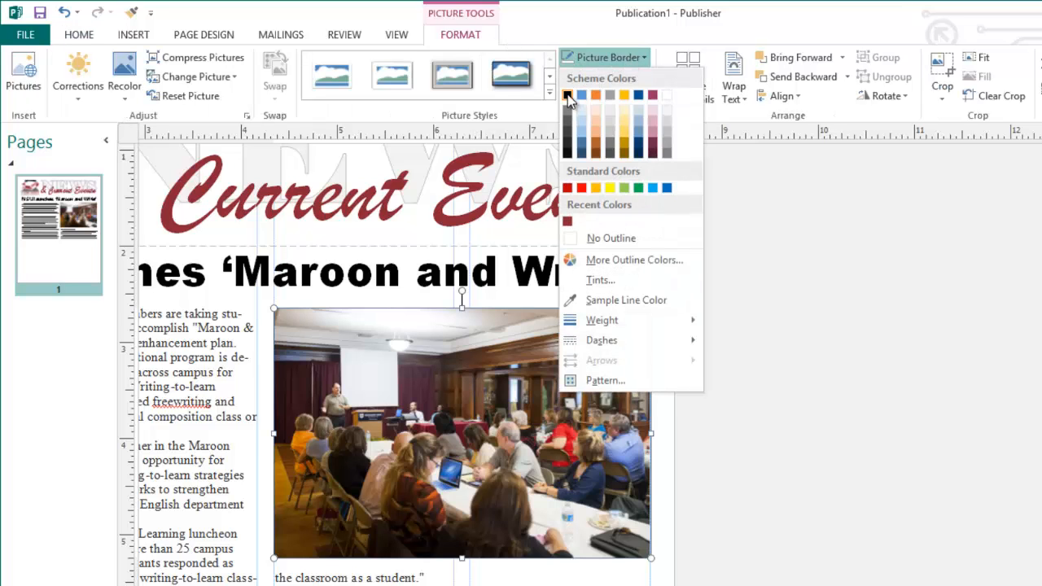
left_click(566, 94)
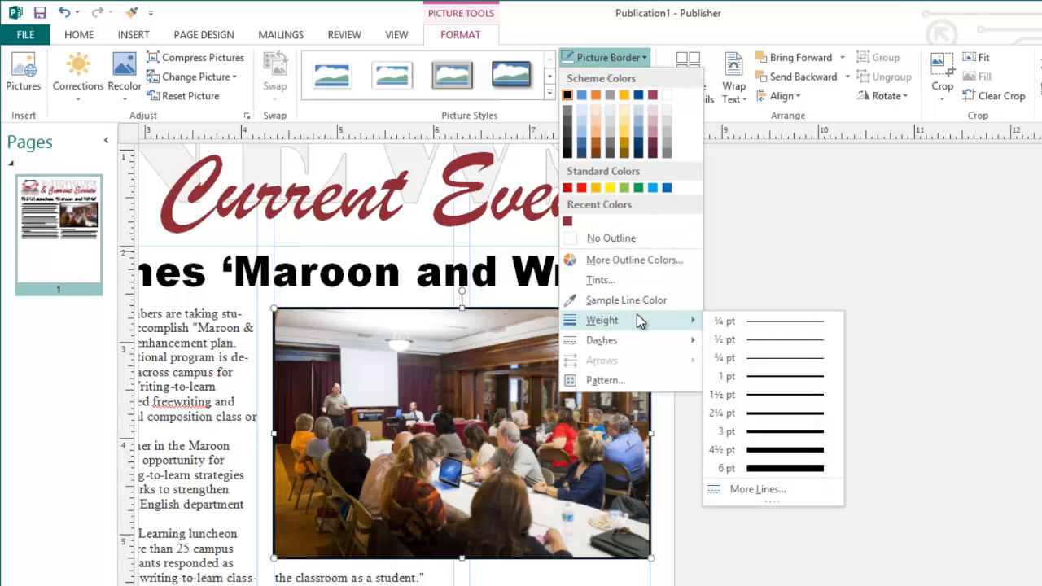
mouse_move(697, 326)
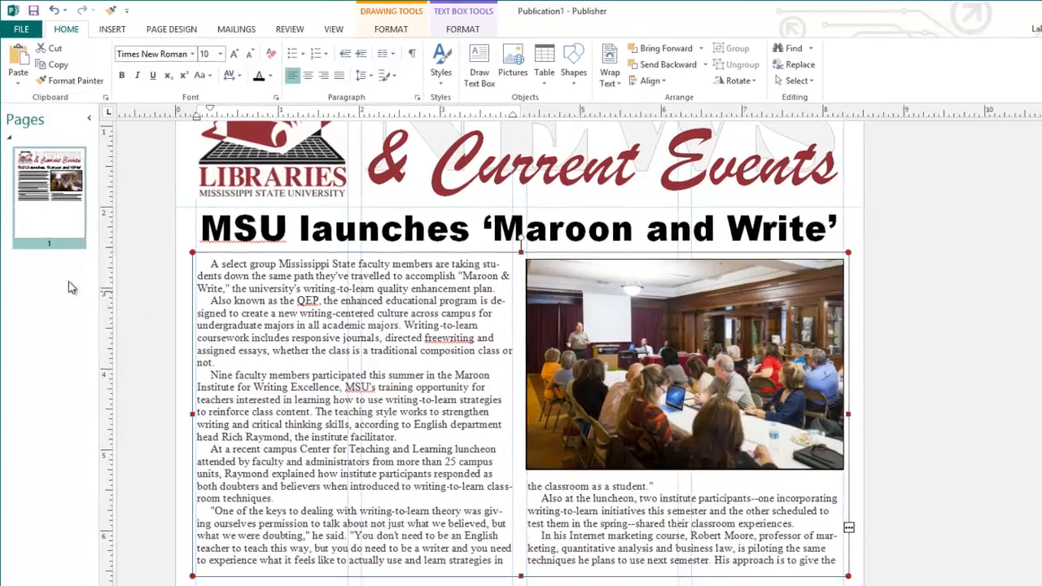
Insert one blank page after page 1 via the page thumbnail's Insert Page option
right_click(49, 195)
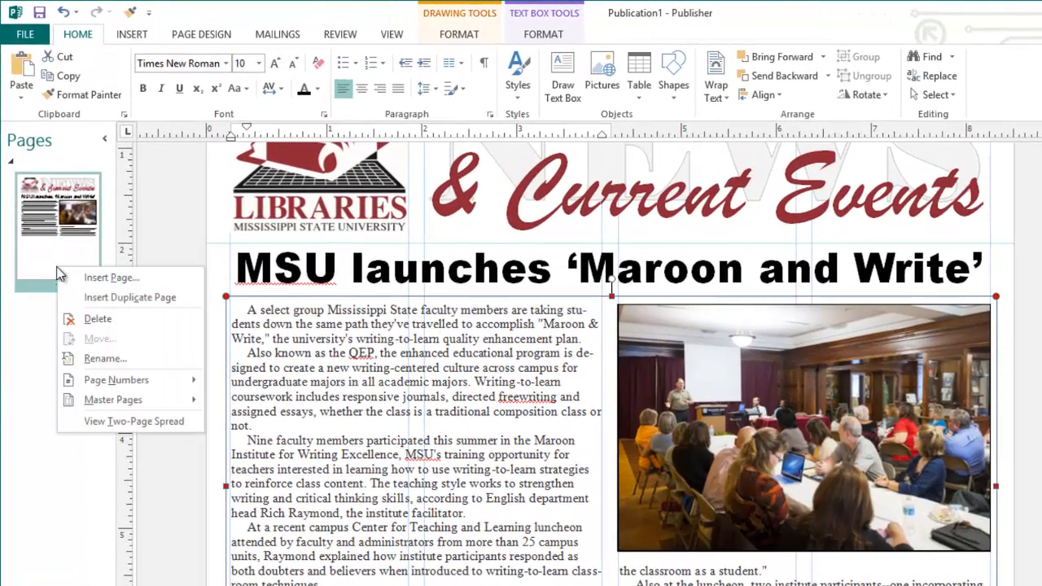
left_click(110, 277)
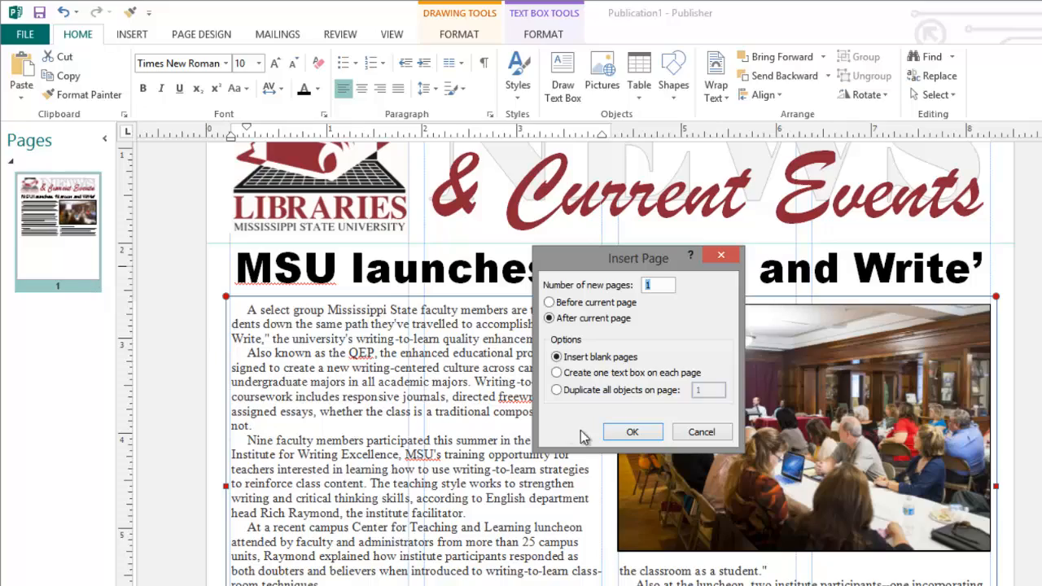
left_click(631, 432)
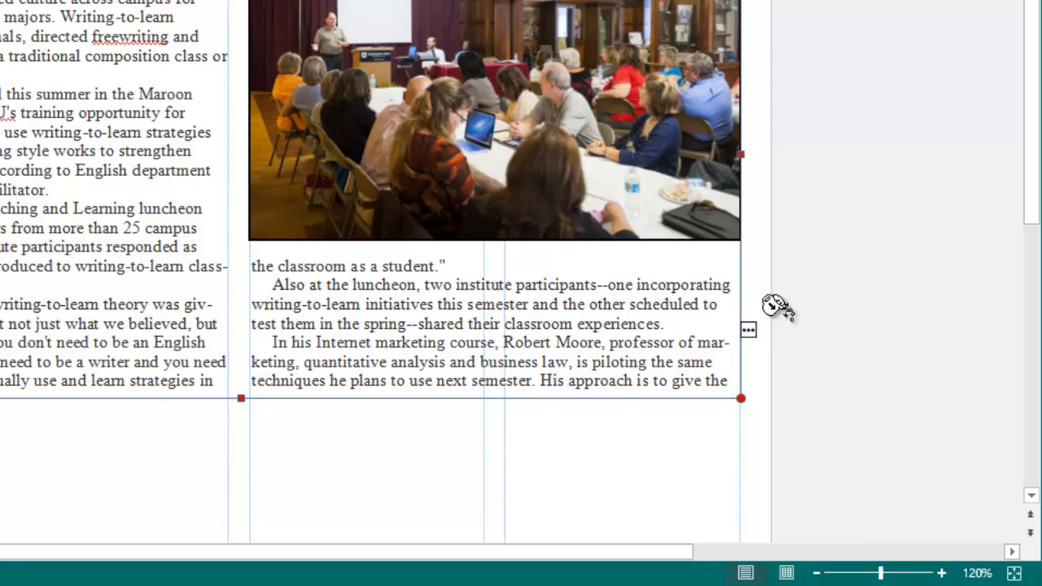
mouse_move(833, 247)
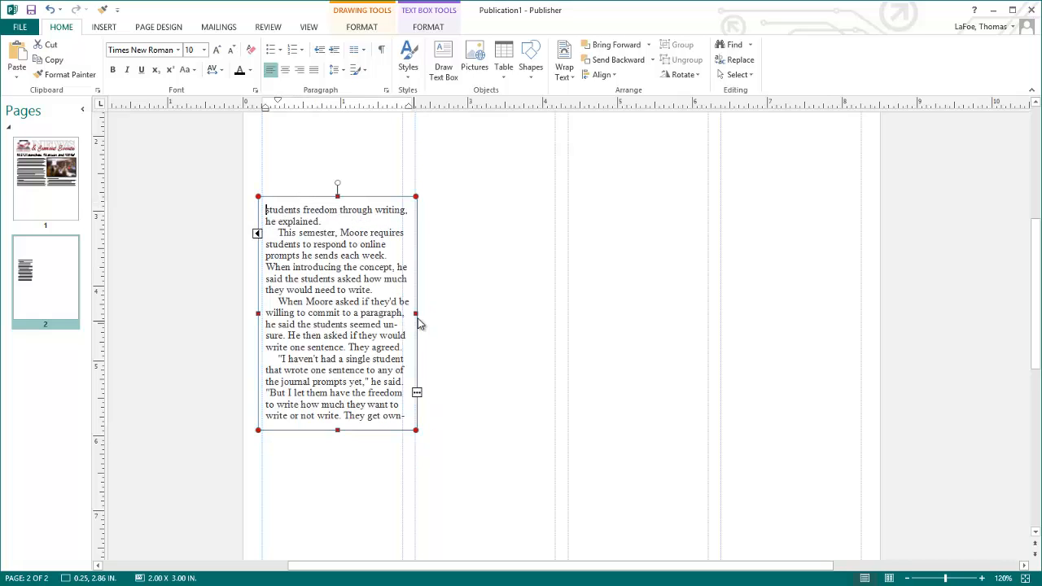
Widen the continued-story text box across the full width of page 2
left_click_drag(415, 313, 861, 313)
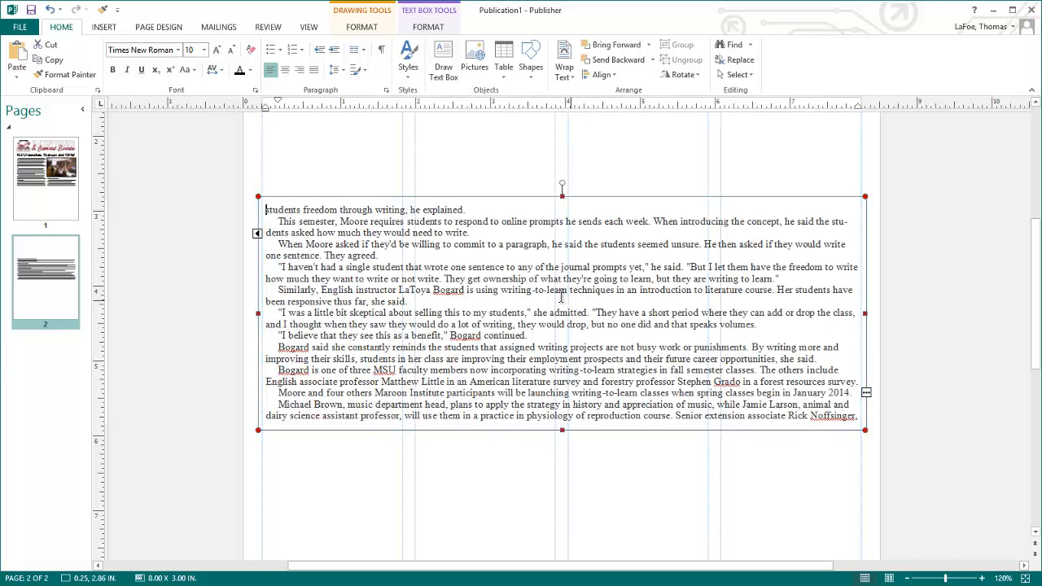
Set the page 2 story box to multiple columns through More Columns
left_click(428, 26)
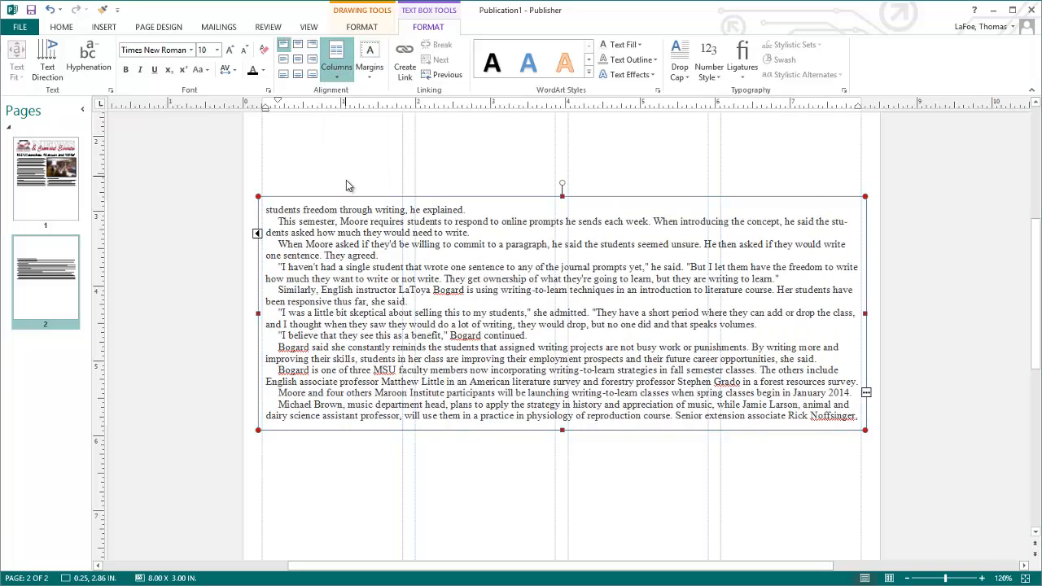
left_click(336, 52)
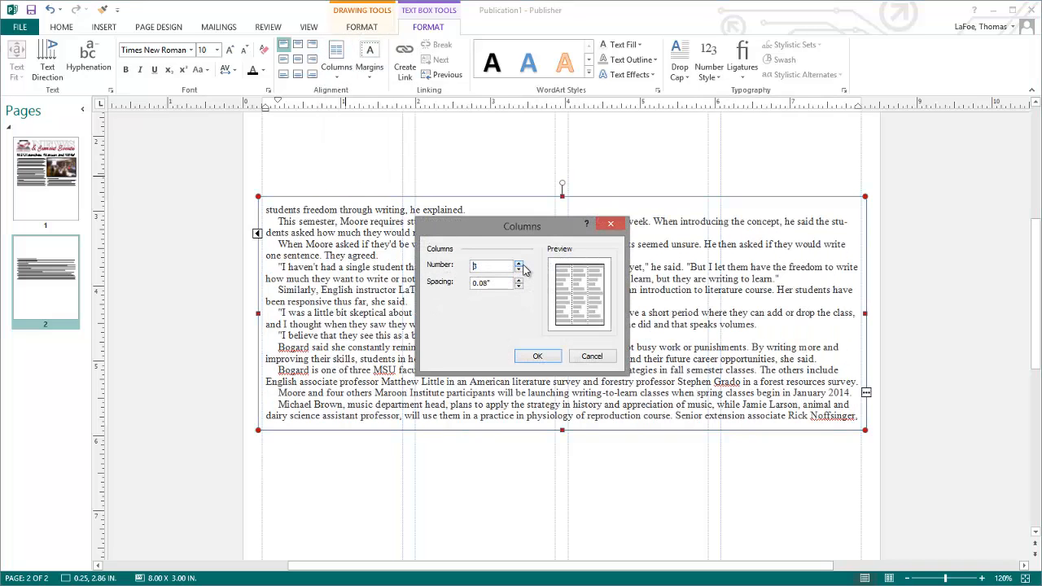
left_click(518, 260)
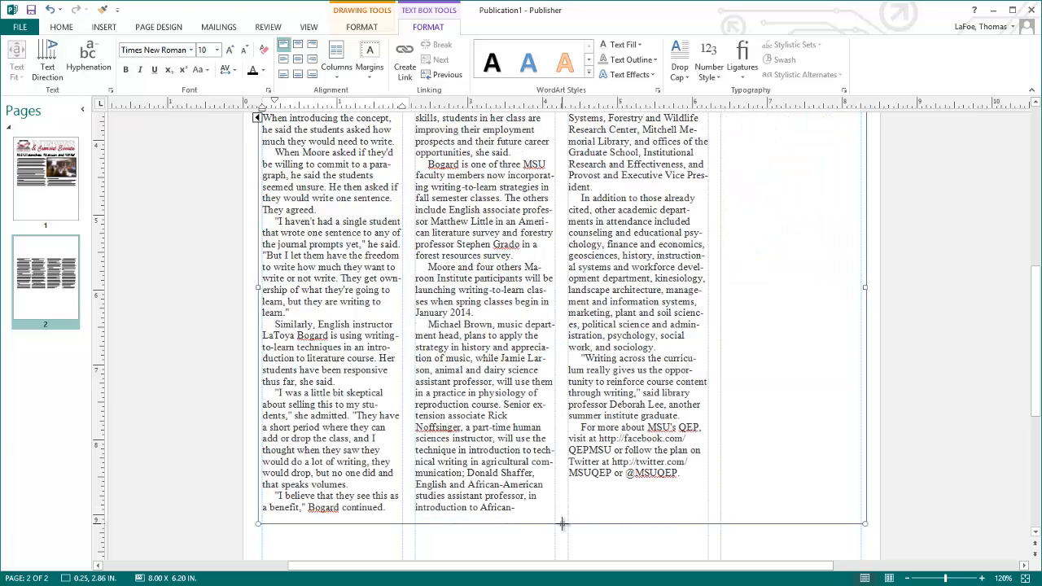
Shorten the page 2 story box and shift it toward the bottom of the page
left_click_drag(561, 524, 562, 436)
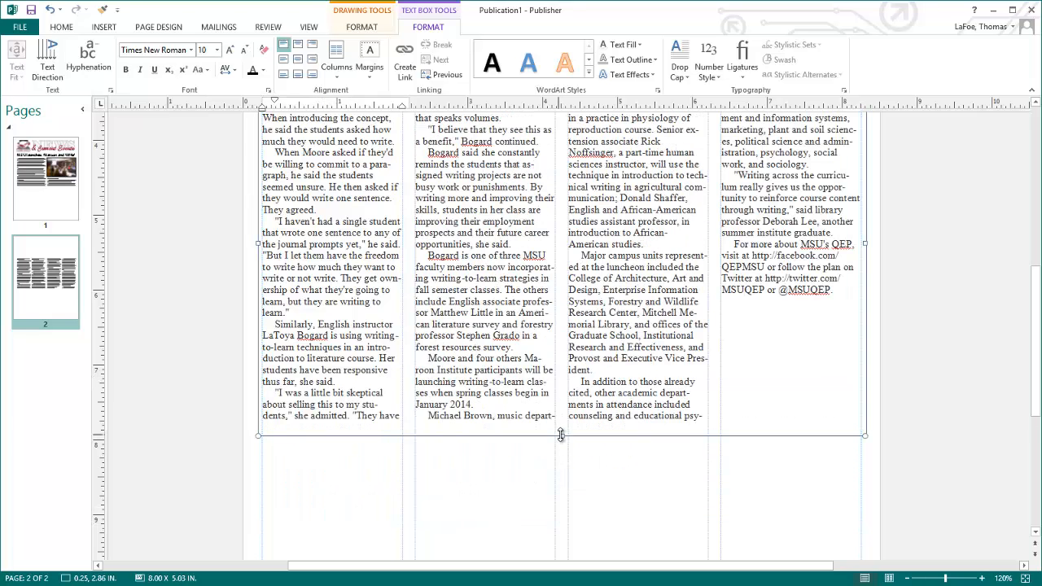
left_click_drag(560, 436, 560, 411)
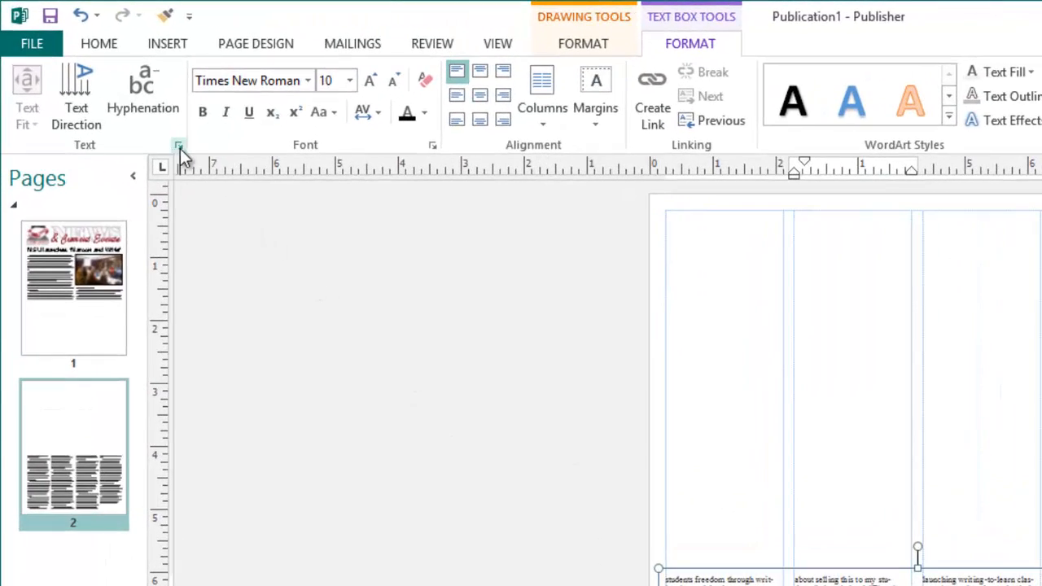
Enable 'Include Continued from page...' on the page 2 story box and return to page 1
left_click(179, 145)
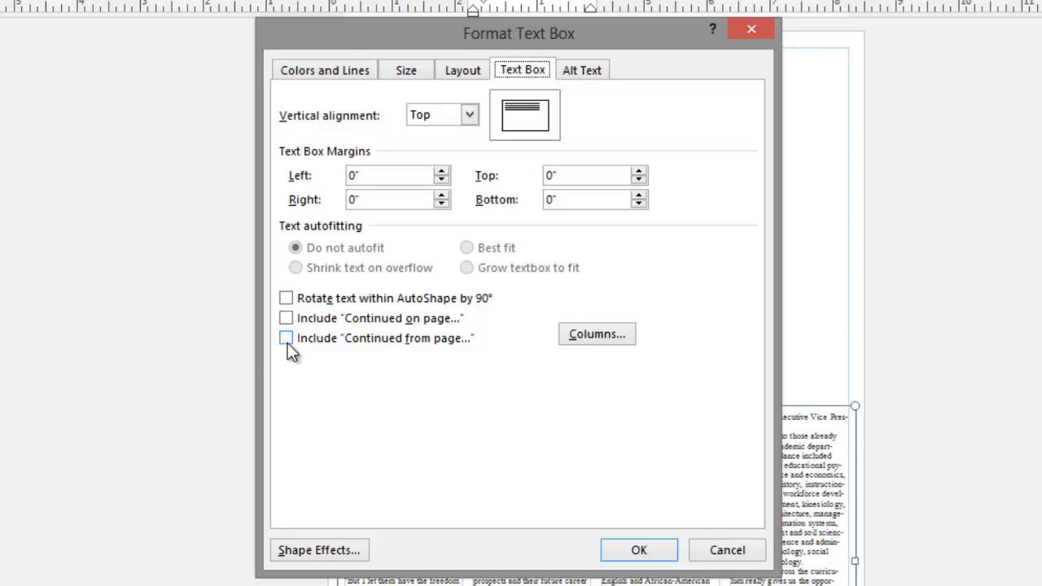
left_click(286, 337)
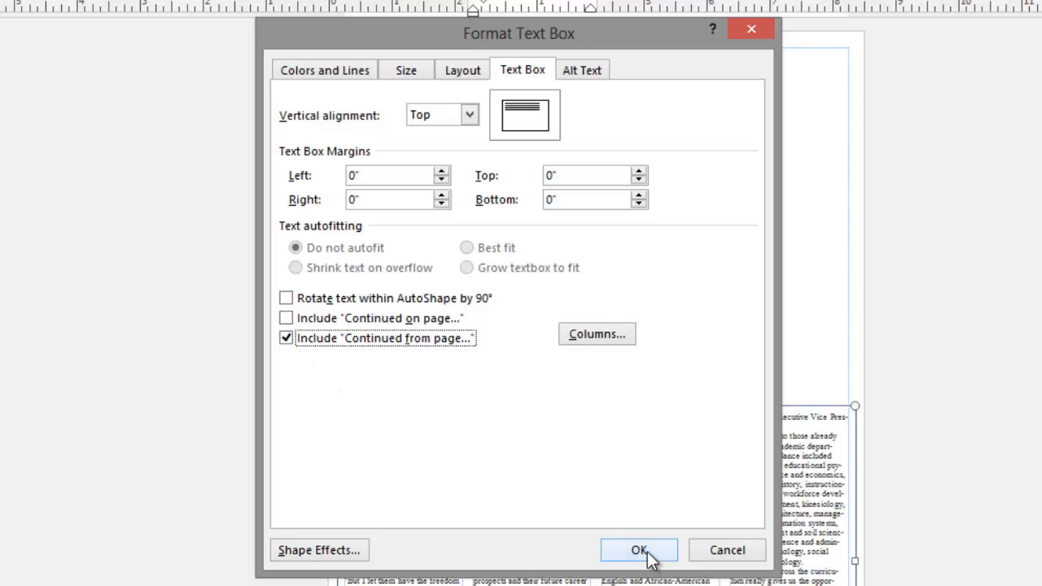
left_click(638, 550)
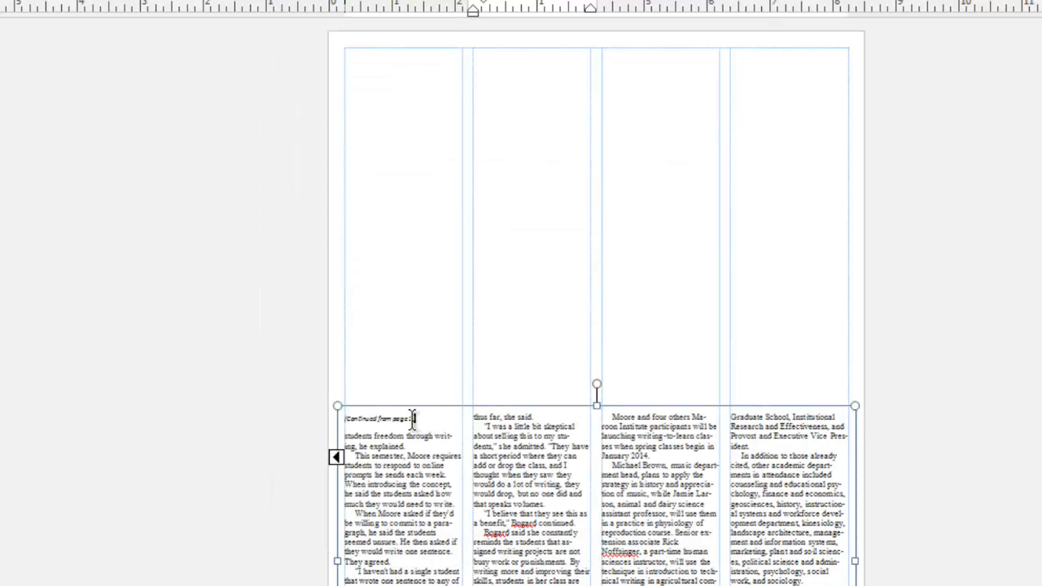
double_click(377, 418)
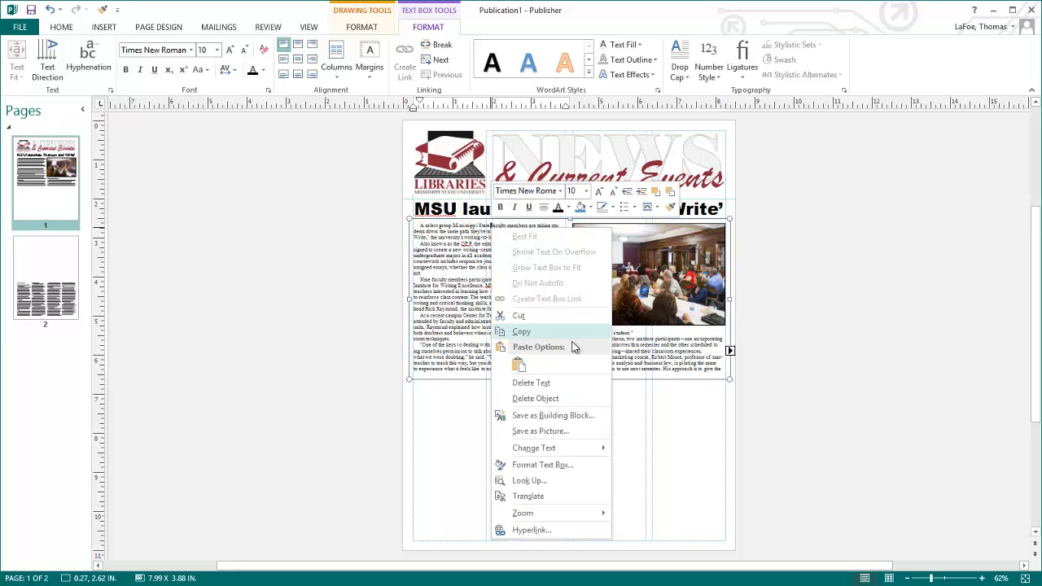
Enable 'Continued on page...' for the page 1 article via Format Text Box
left_click(542, 464)
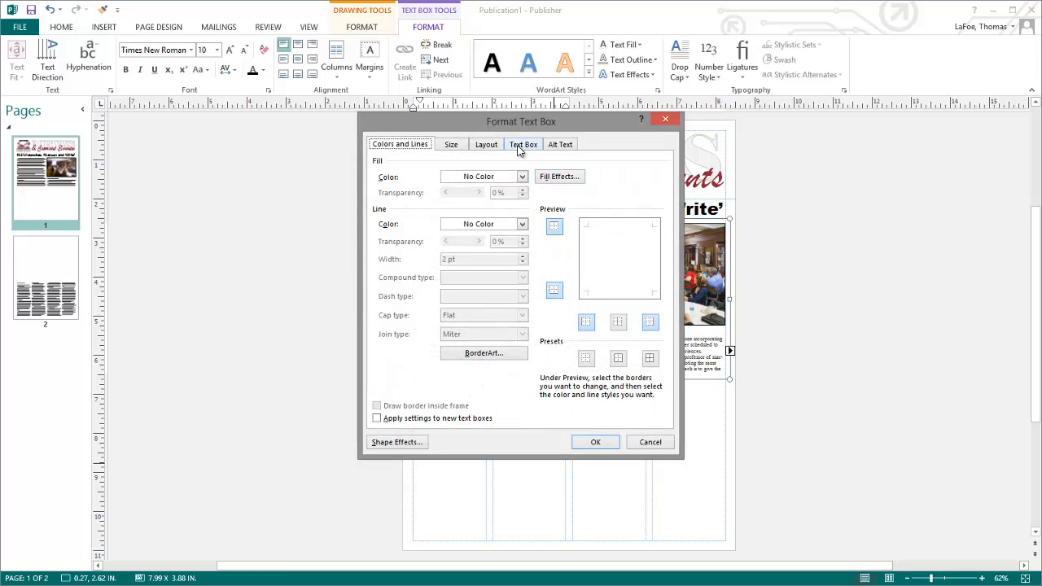
left_click(524, 144)
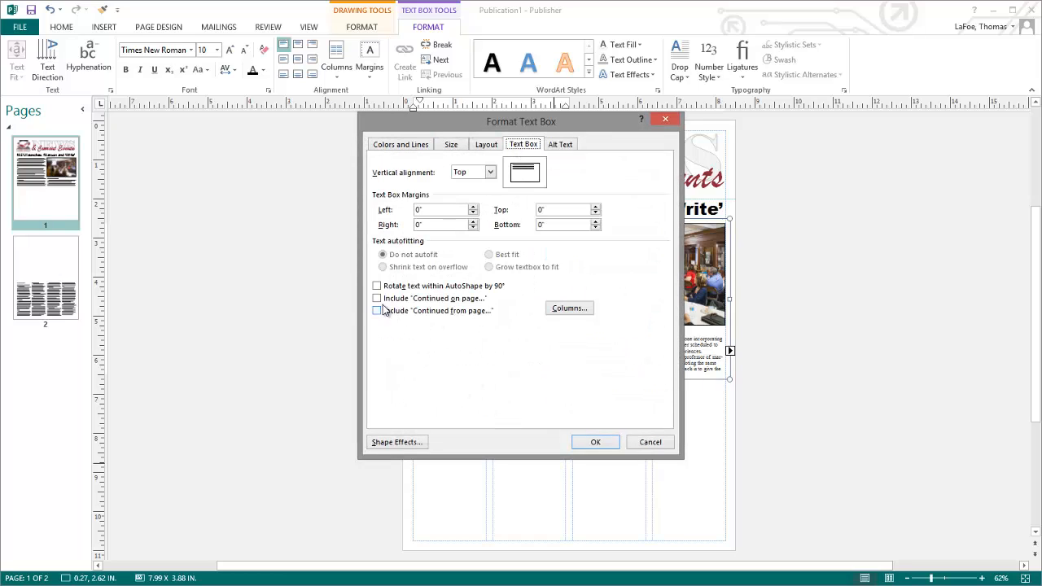
left_click(377, 298)
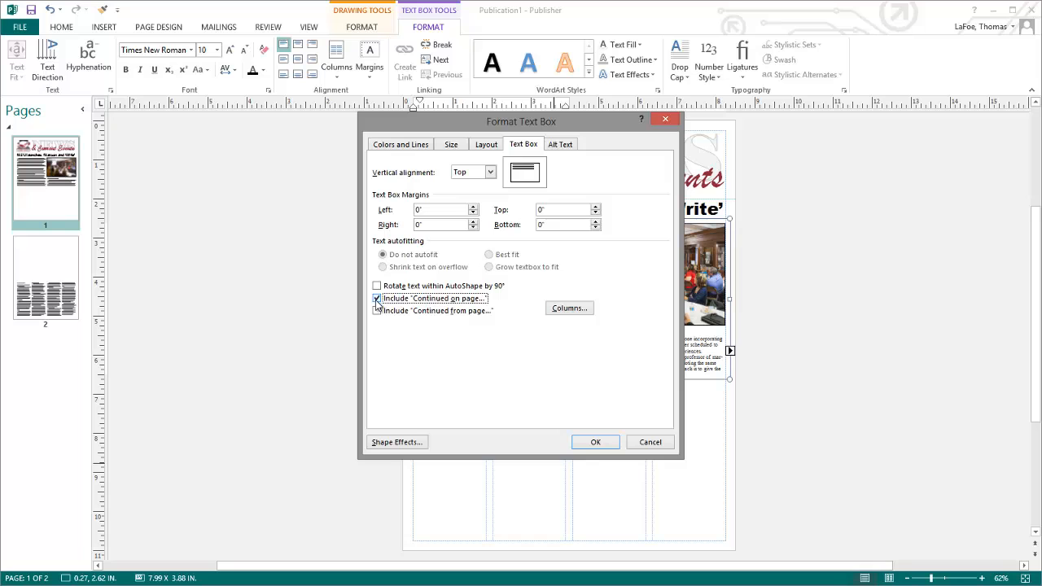
left_click(596, 442)
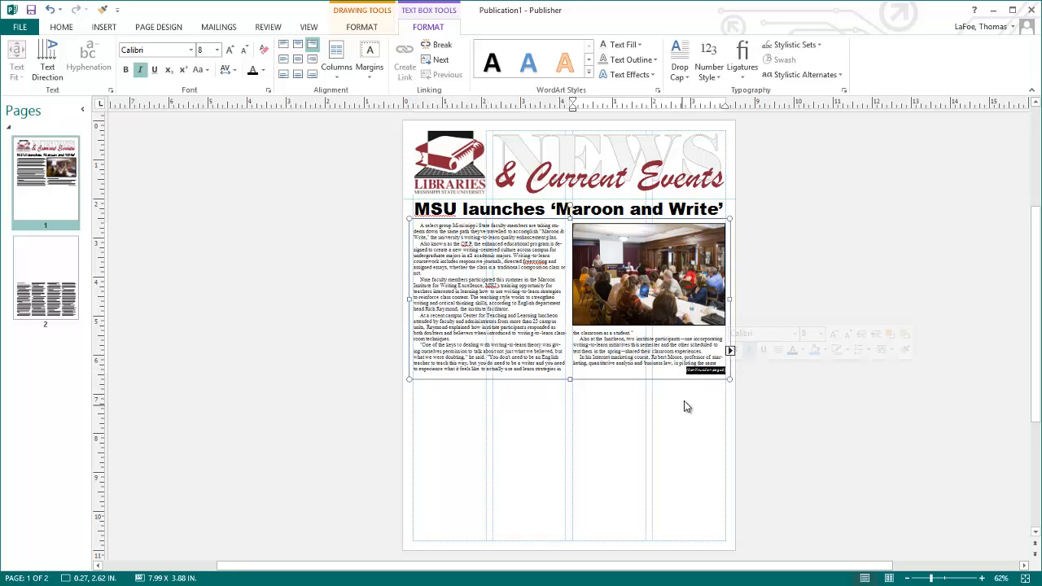
Go to page 2 with the continued 'Honors' and 'QEP' stories and show the Shapes gallery
left_click(46, 277)
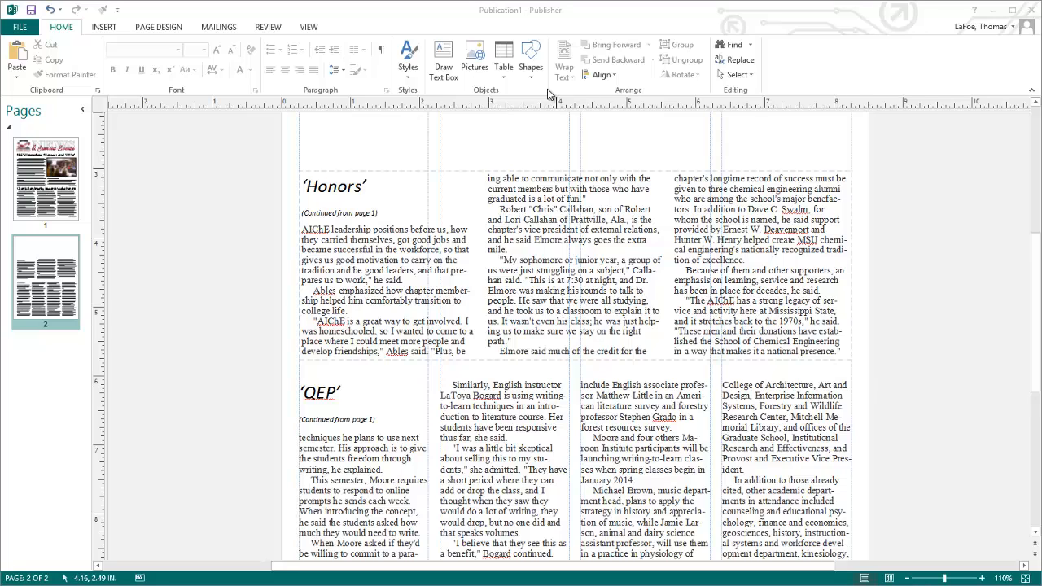
left_click(531, 62)
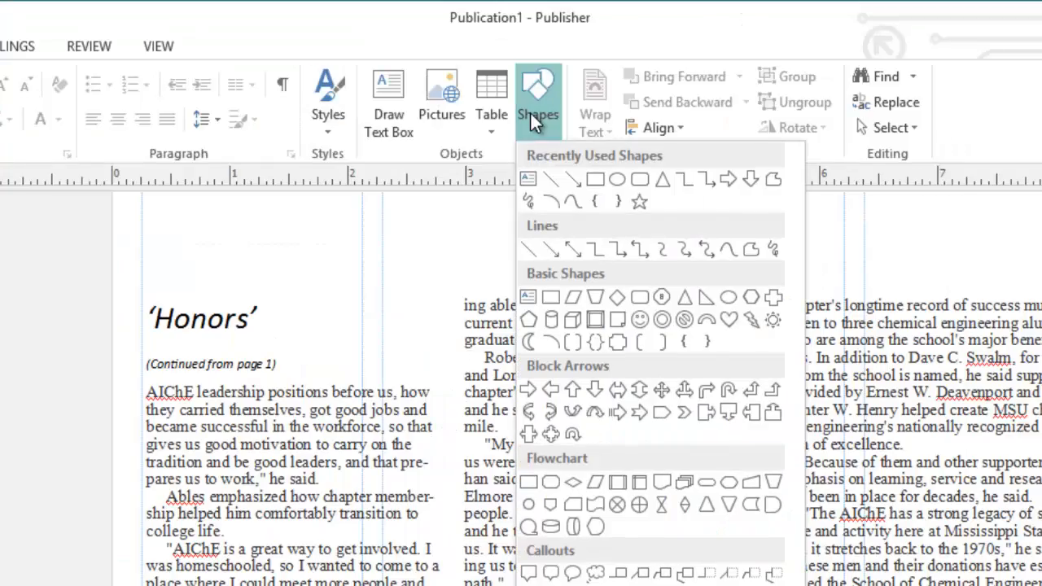